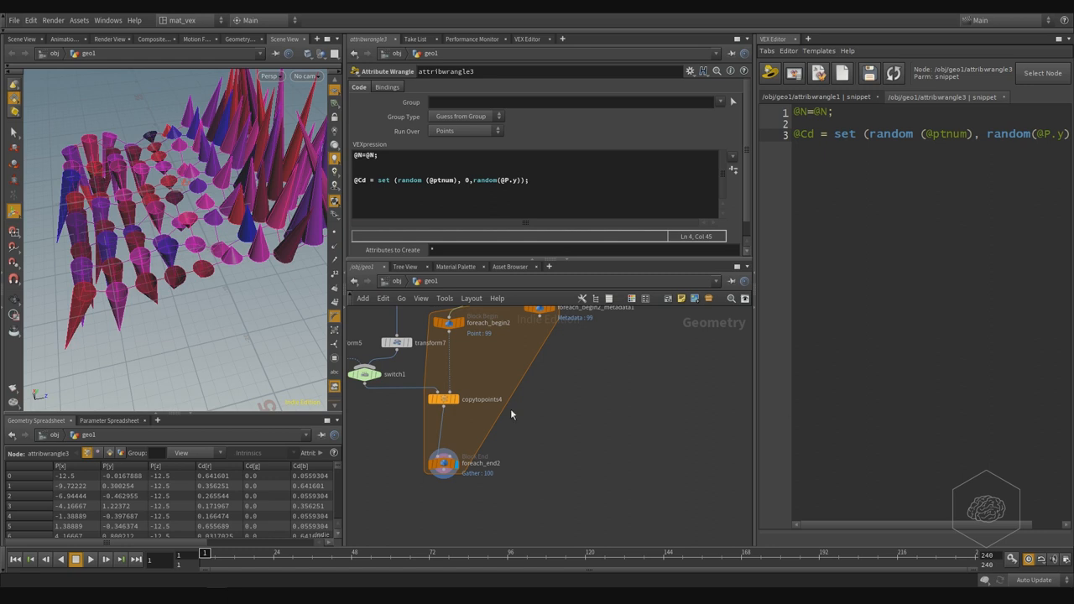
mouse_move(599, 401)
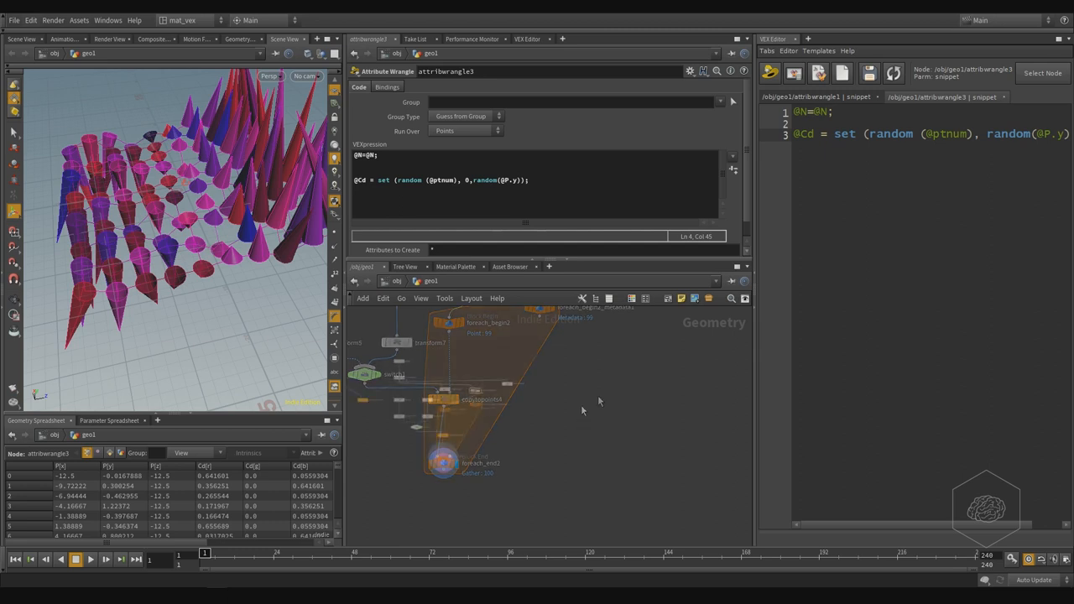
Move the old cone foreach/copy network aside and drop a new Sphere node into geo1
key("Tab")
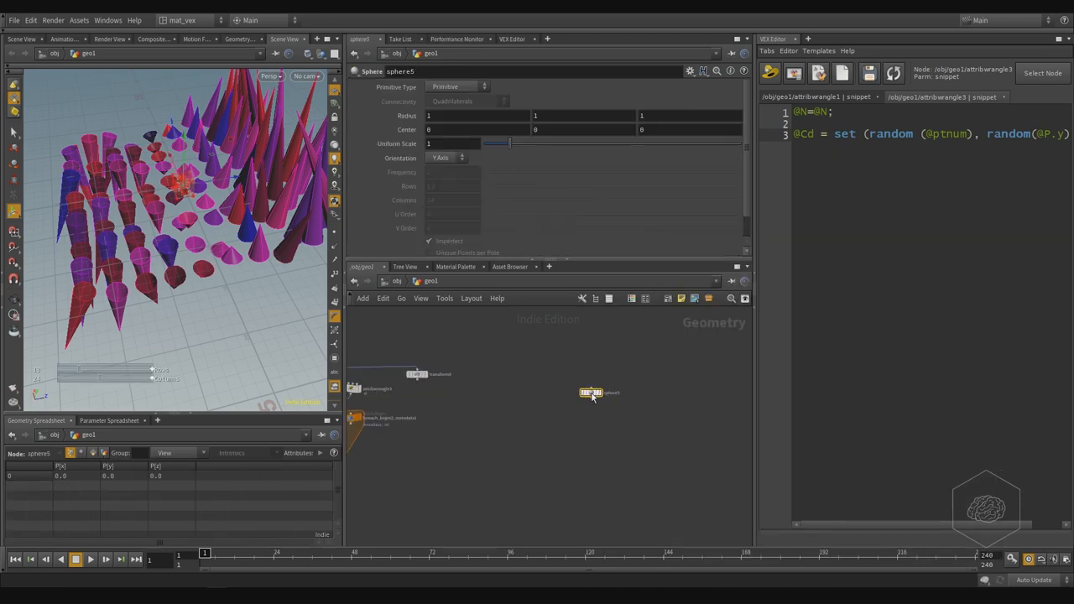
Add Box, Test Geometry: Pig Head and Test Geometry: Rubber Toy nodes beside sphere5
key("Tab")
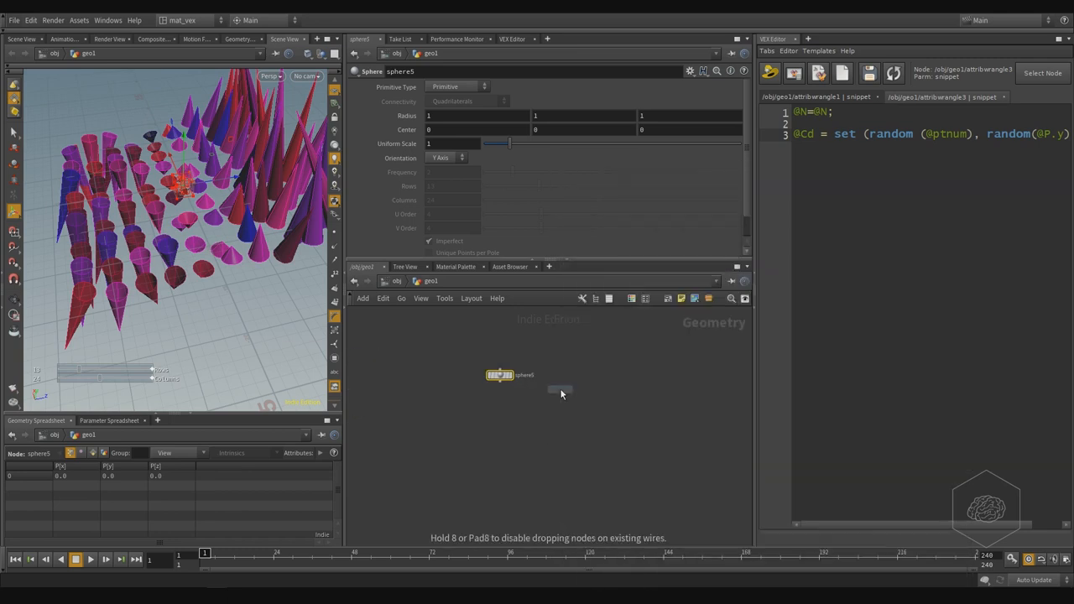
key("Tab")
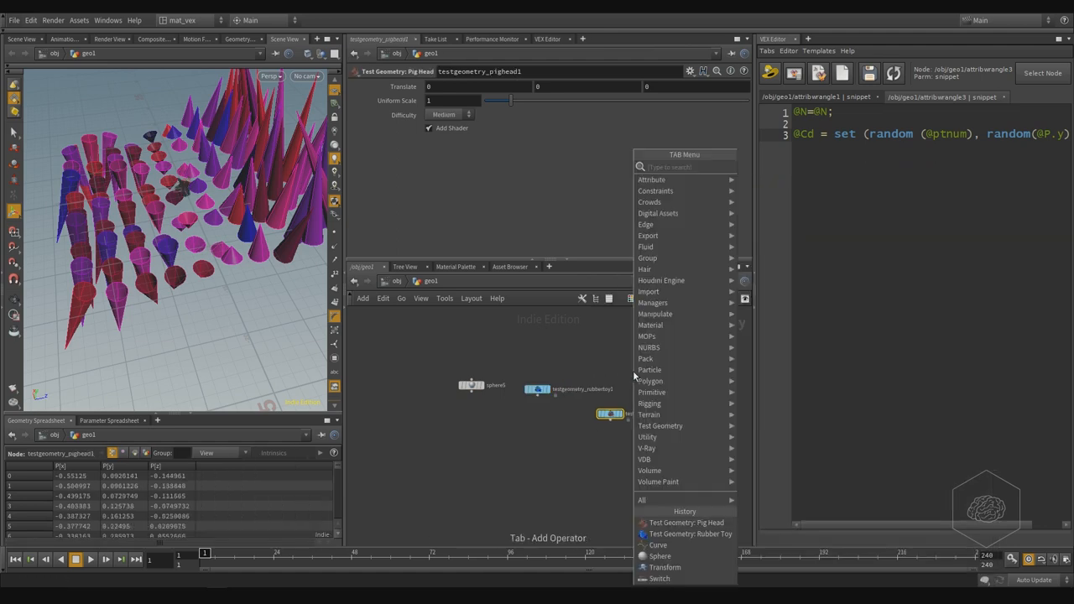
type("box")
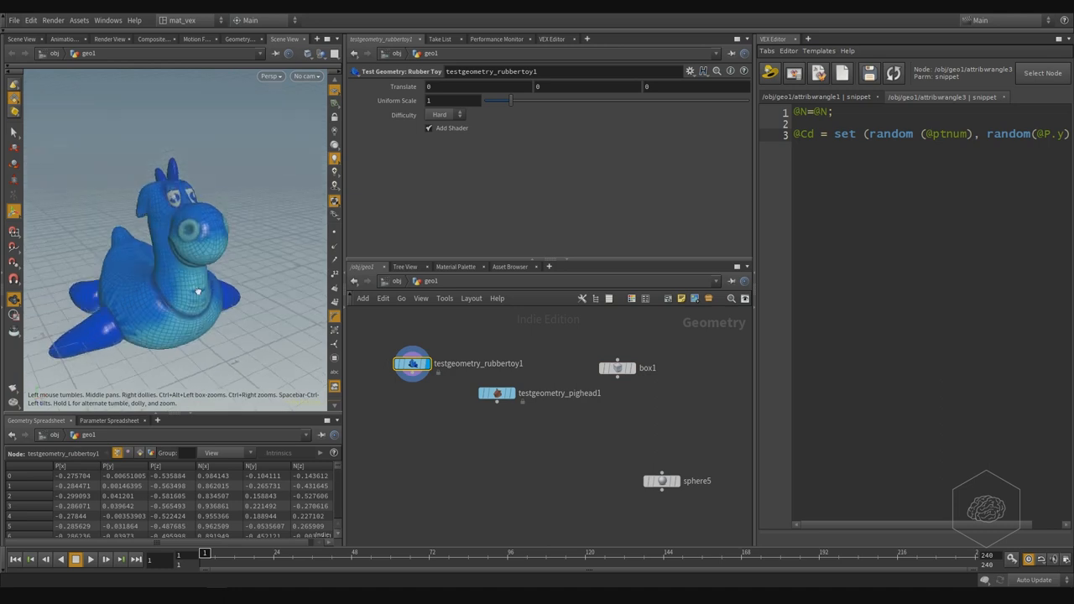
left_click(496, 393)
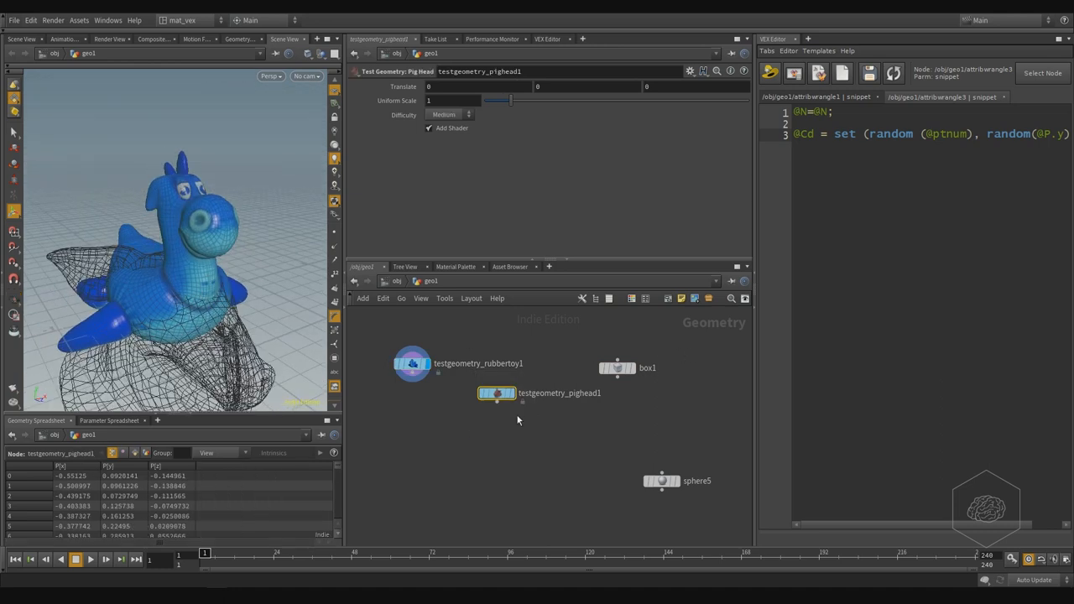
left_click(618, 368)
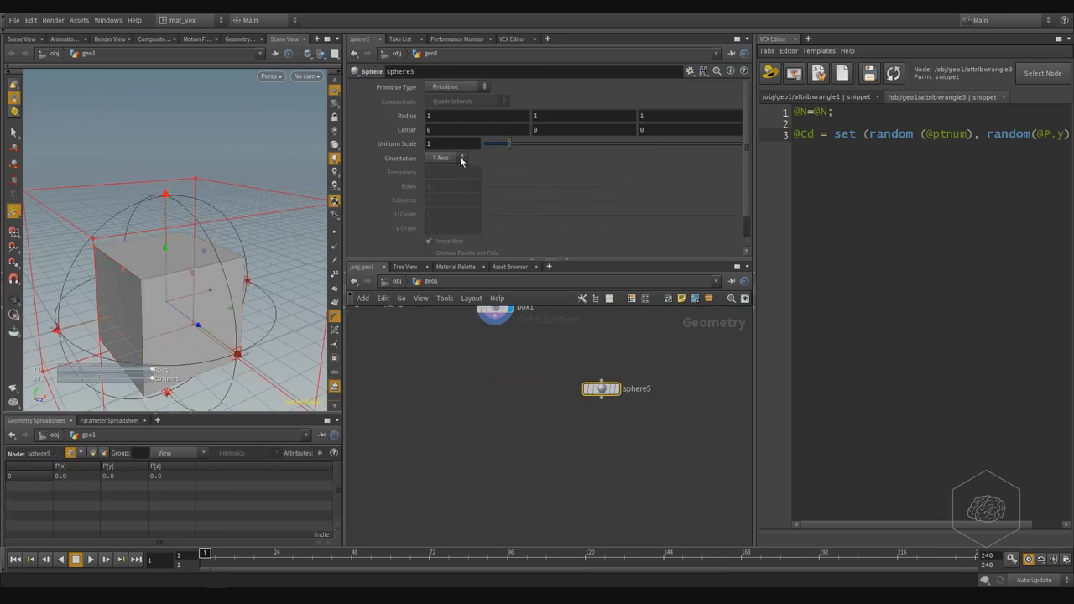
Make sphere5 a Polygon sphere and scale it uniformly by 3 with transform9
left_click(458, 87)
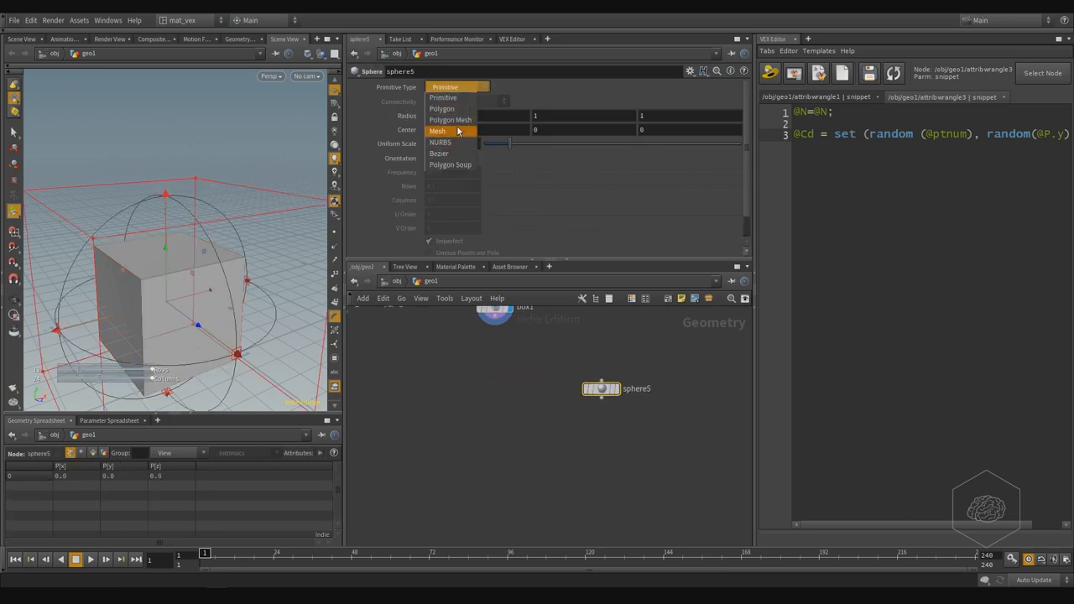
left_click(441, 108)
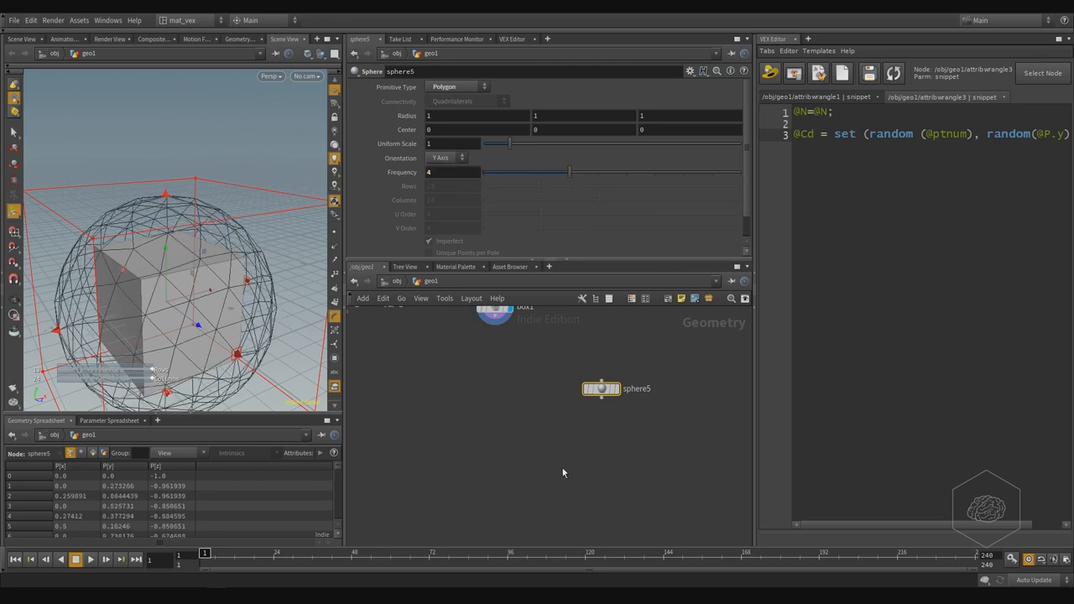
key("Tab")
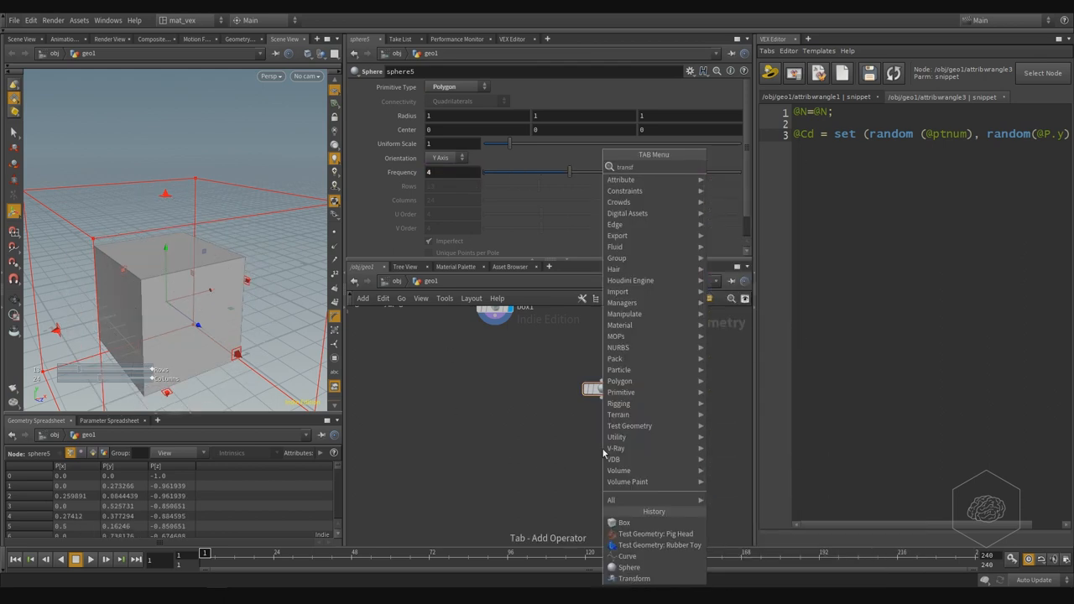
left_click(634, 578)
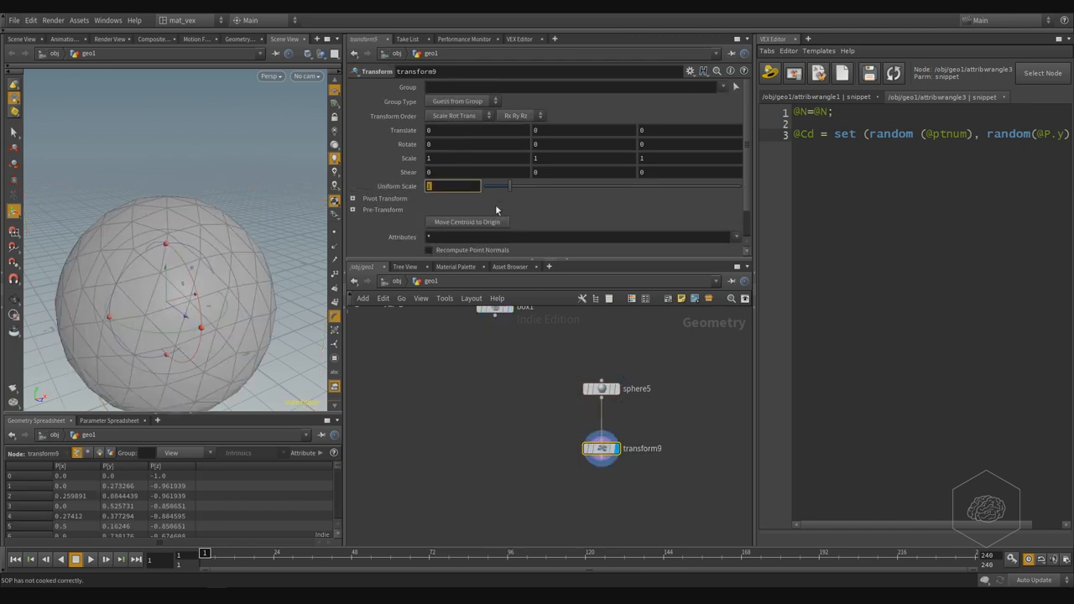
type("2")
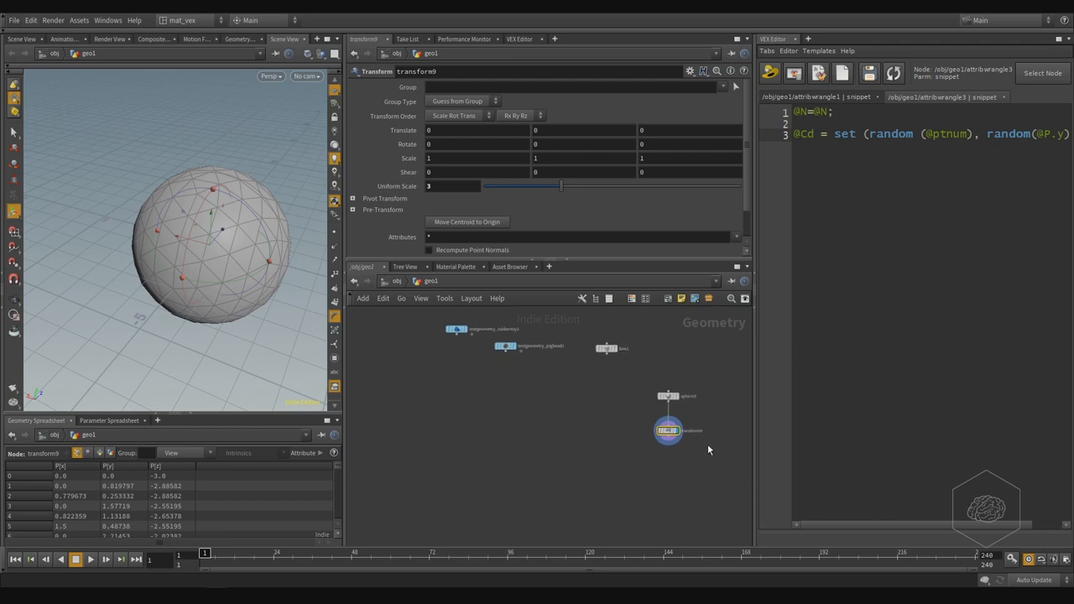
Add a For-Each Point loop containing copytopoints5, wiring in transform9 and box1
key("Tab")
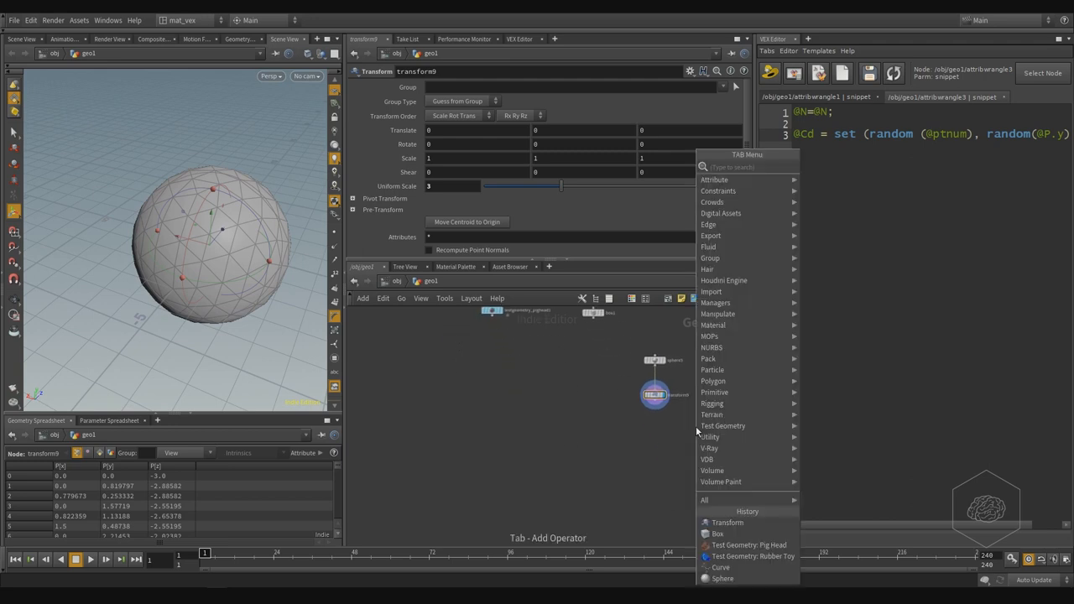
type("foreach")
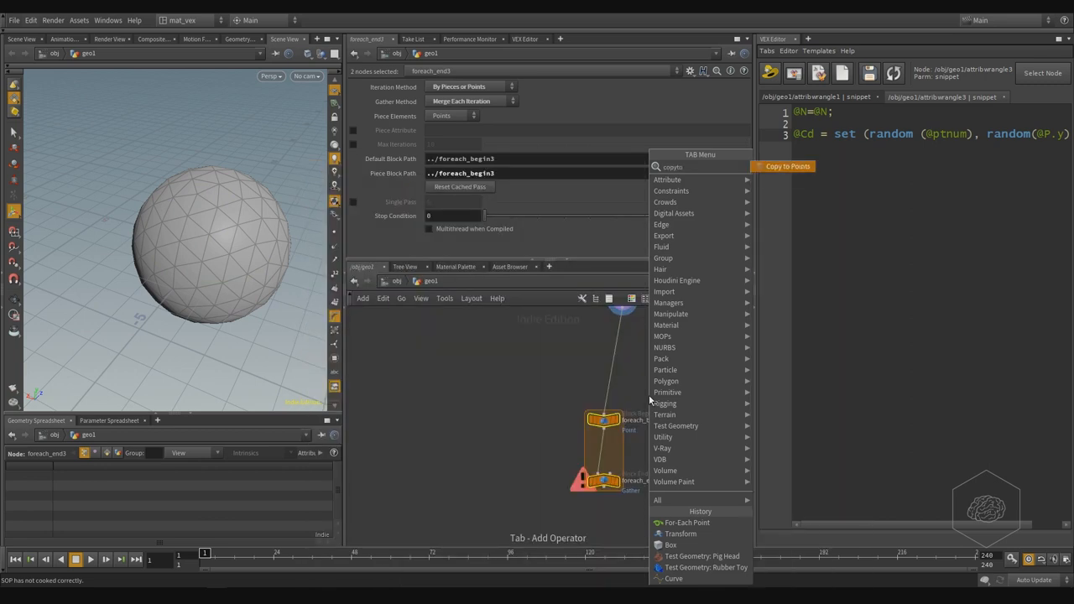
left_click(788, 166)
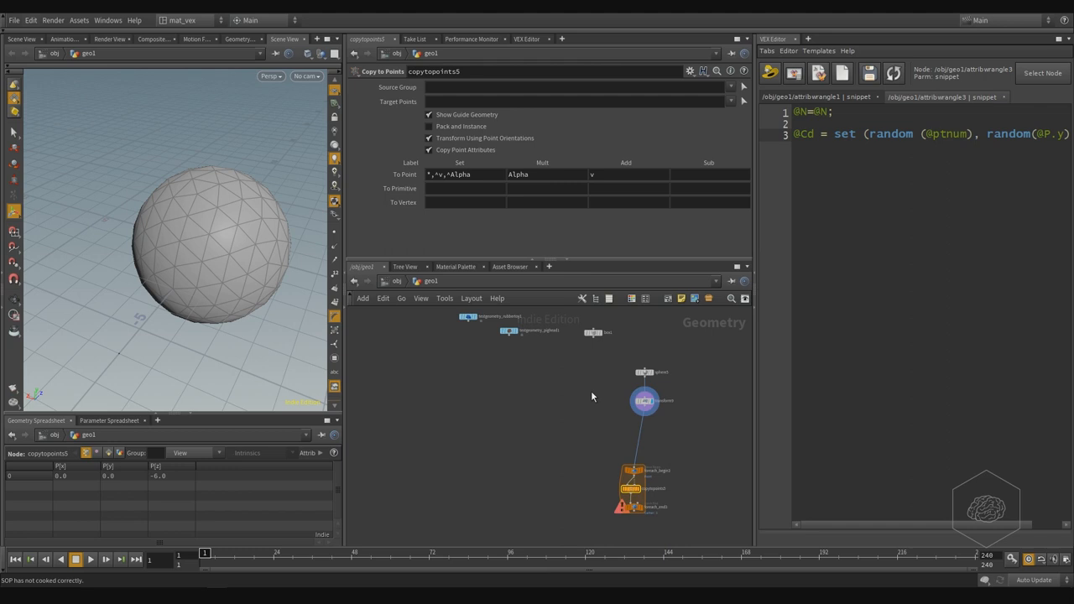
key("Tab")
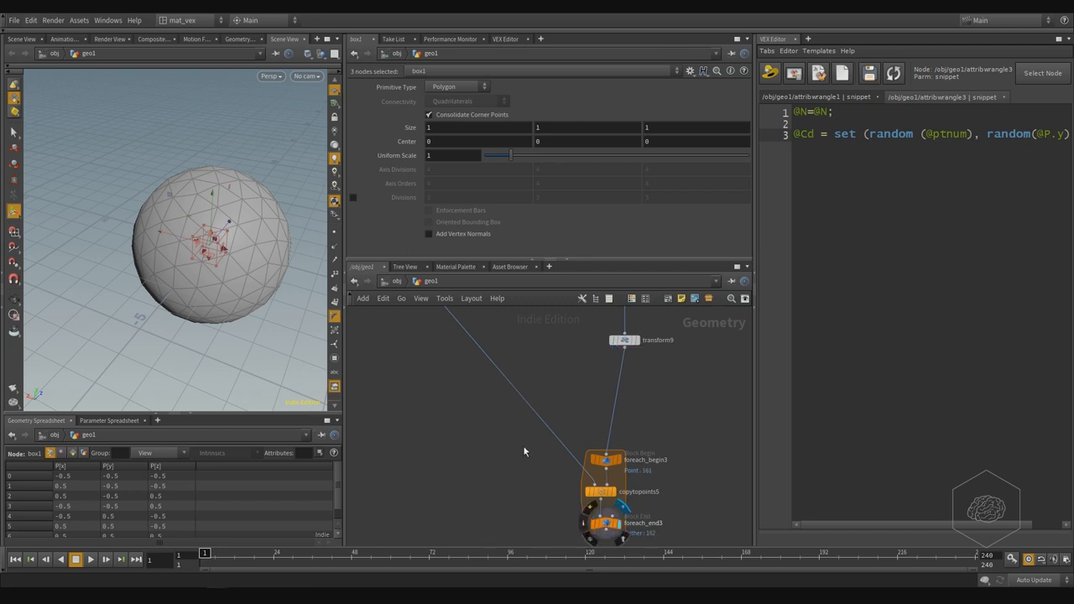
left_click(605, 527)
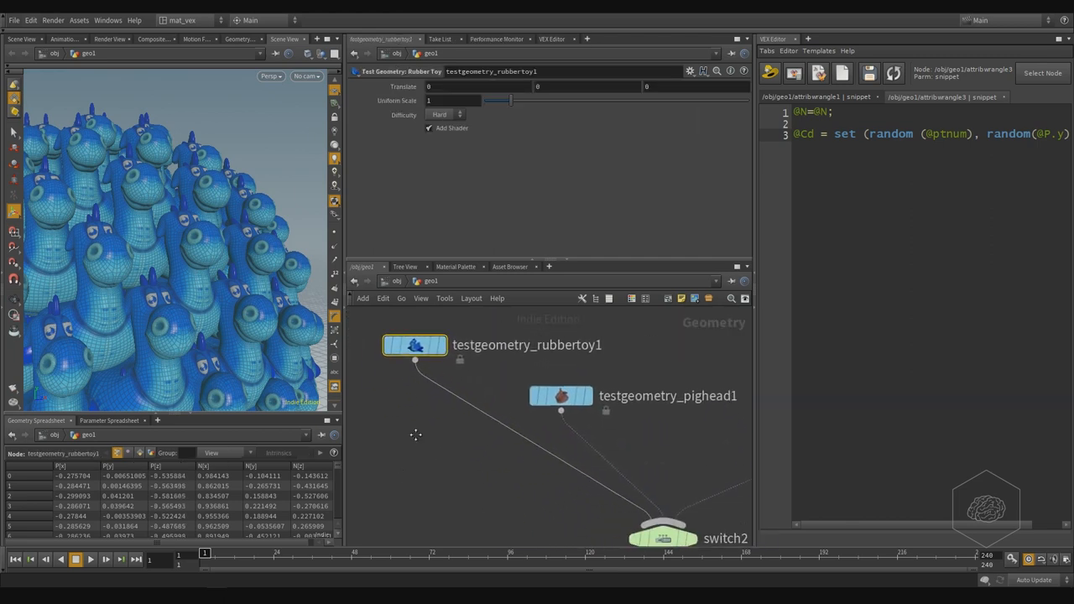
Feed box1 and both test shapes into switch2, deleting their uv and shop_materialpath attributes
key("Tab")
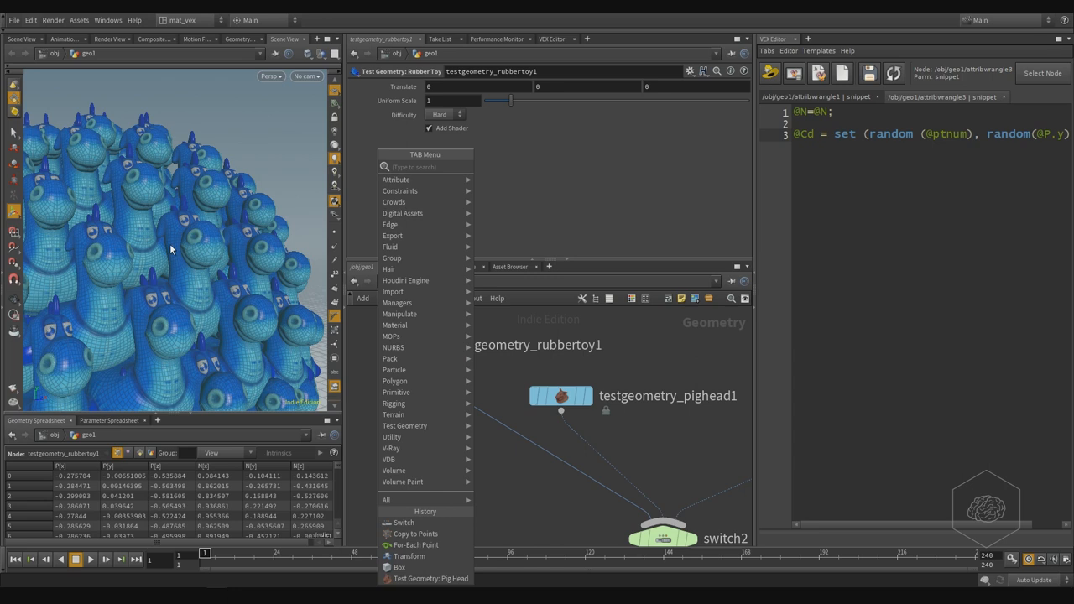
type("a")
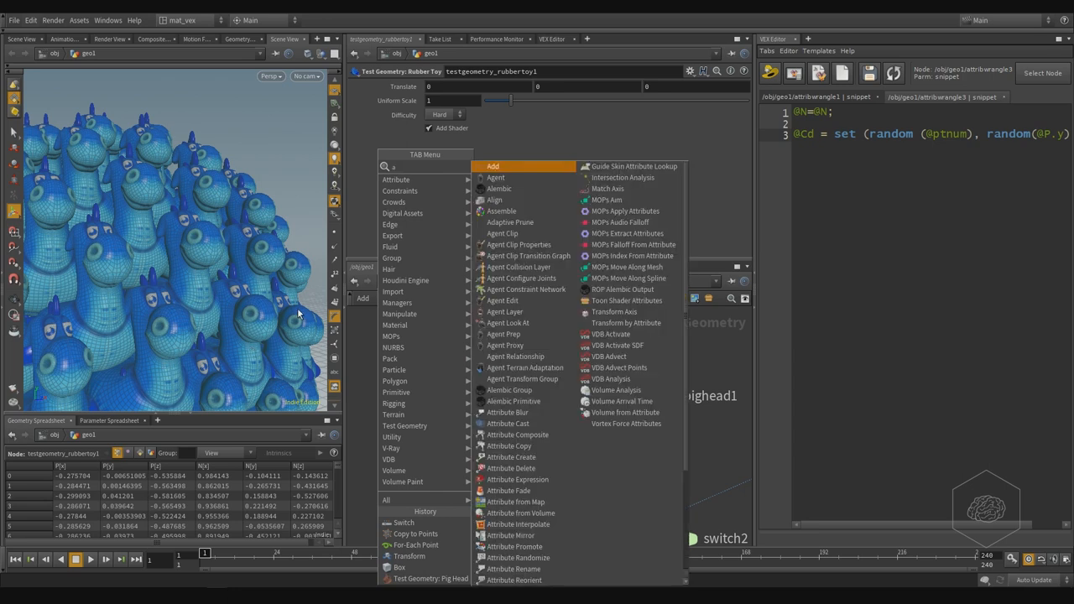
type("delete")
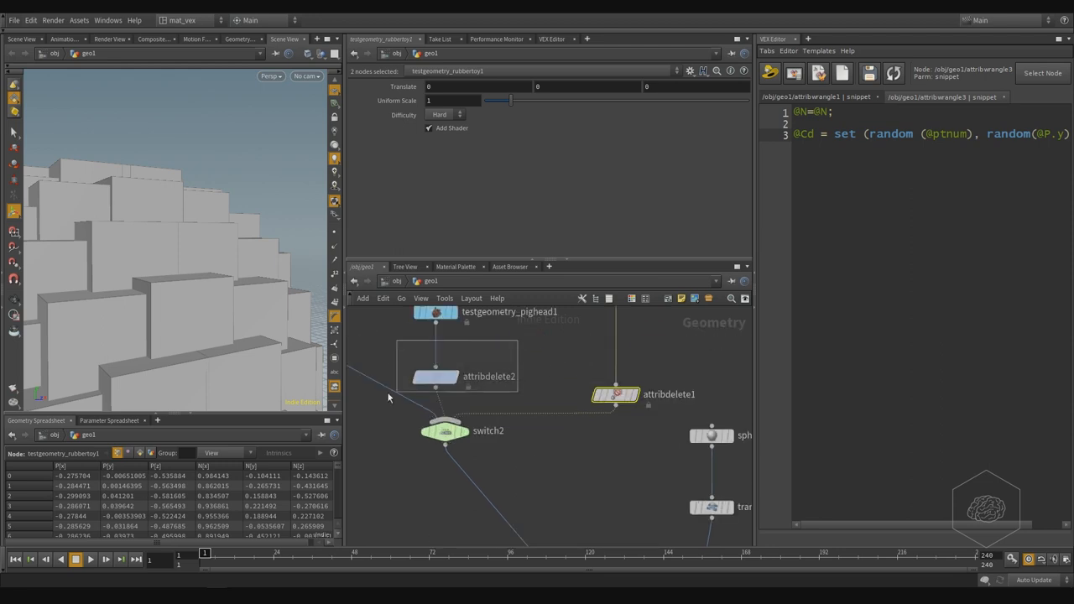
left_click(436, 376)
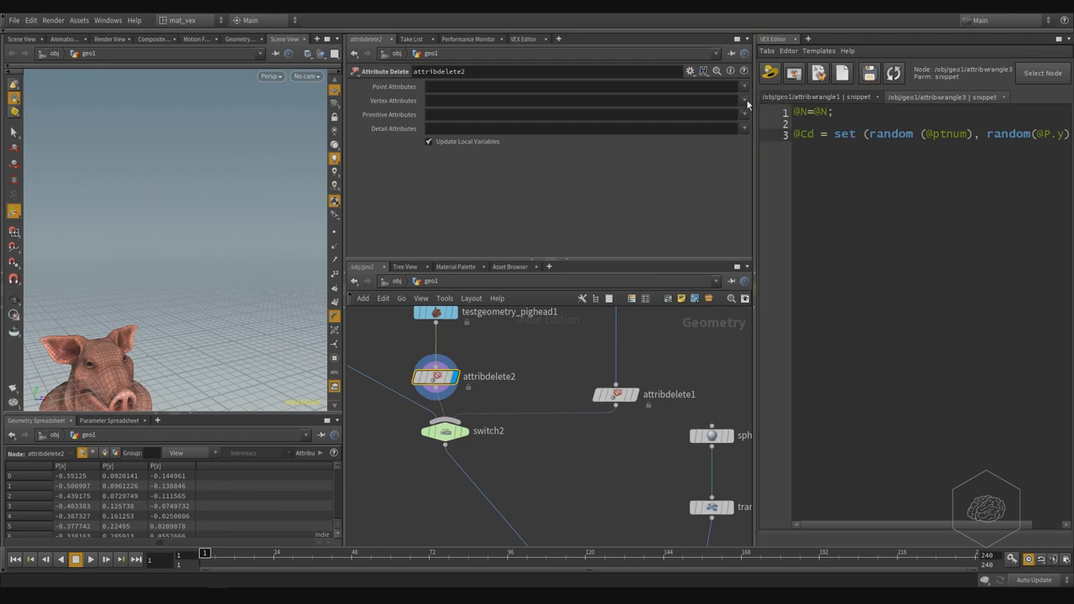
type("uv")
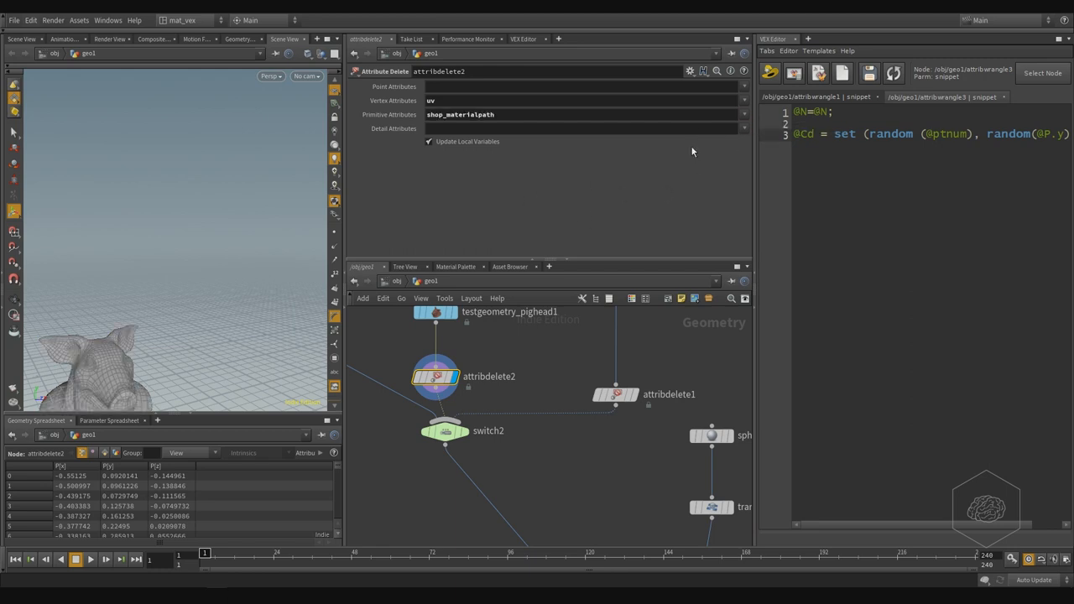
mouse_move(570, 444)
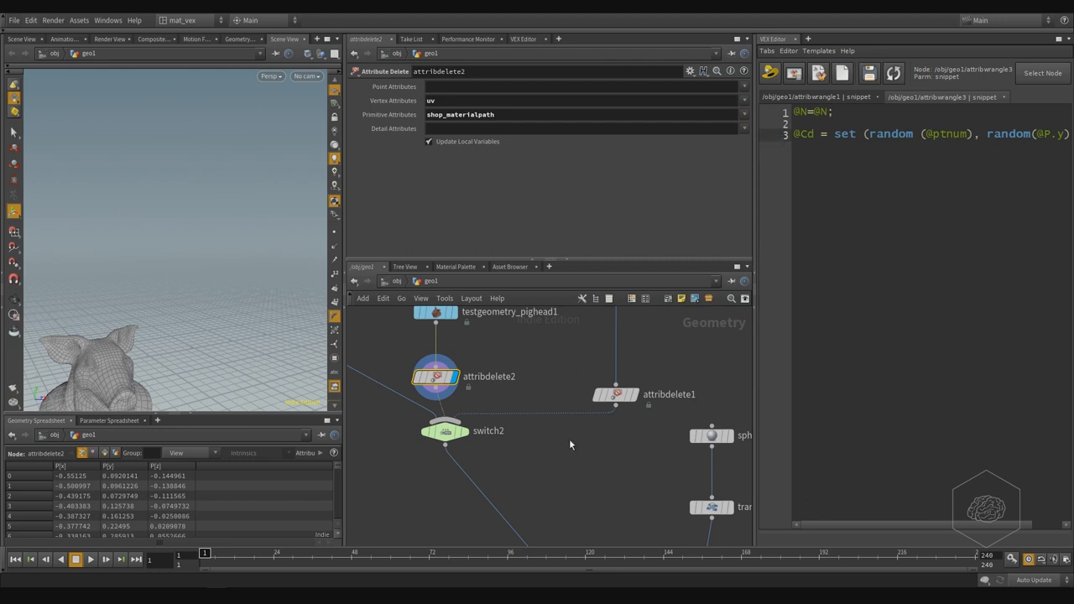
left_click(615, 395)
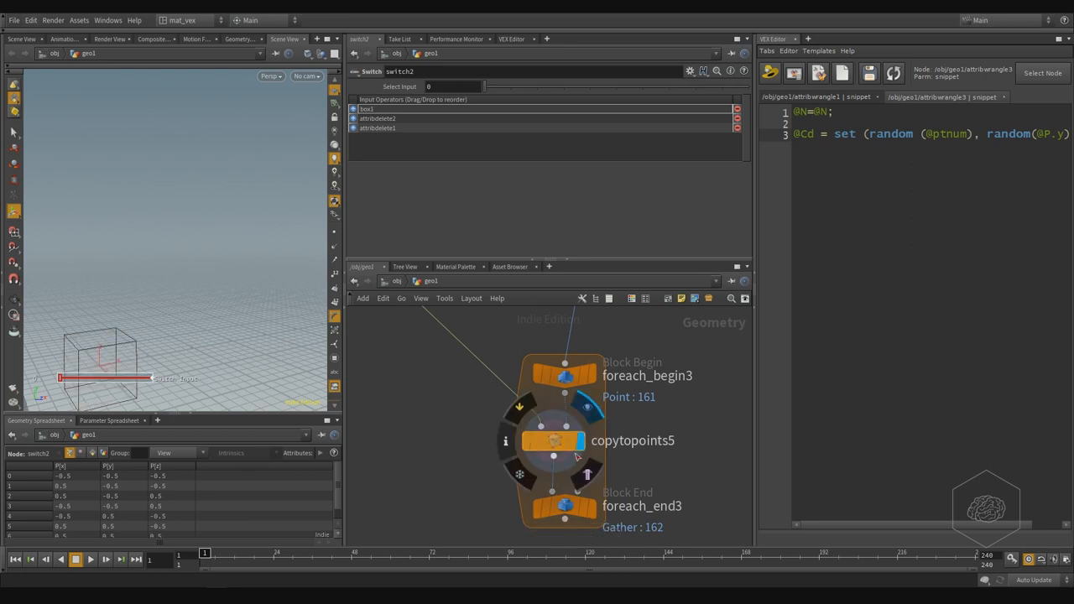
Preview boxes covering the sphere's points and select the loop's begin node for its metadata
left_click(564, 506)
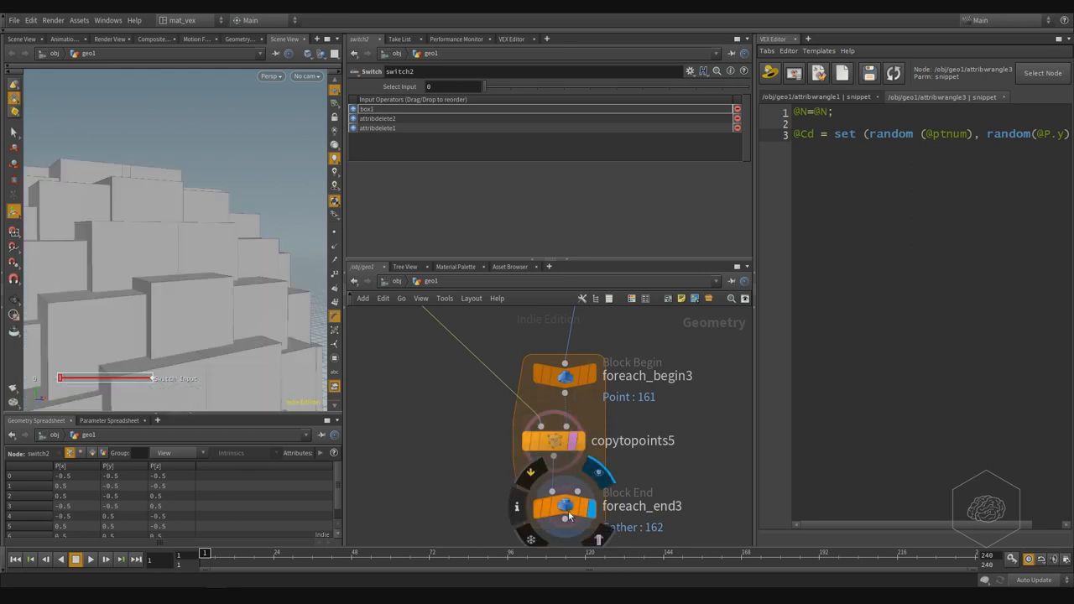
left_click(564, 512)
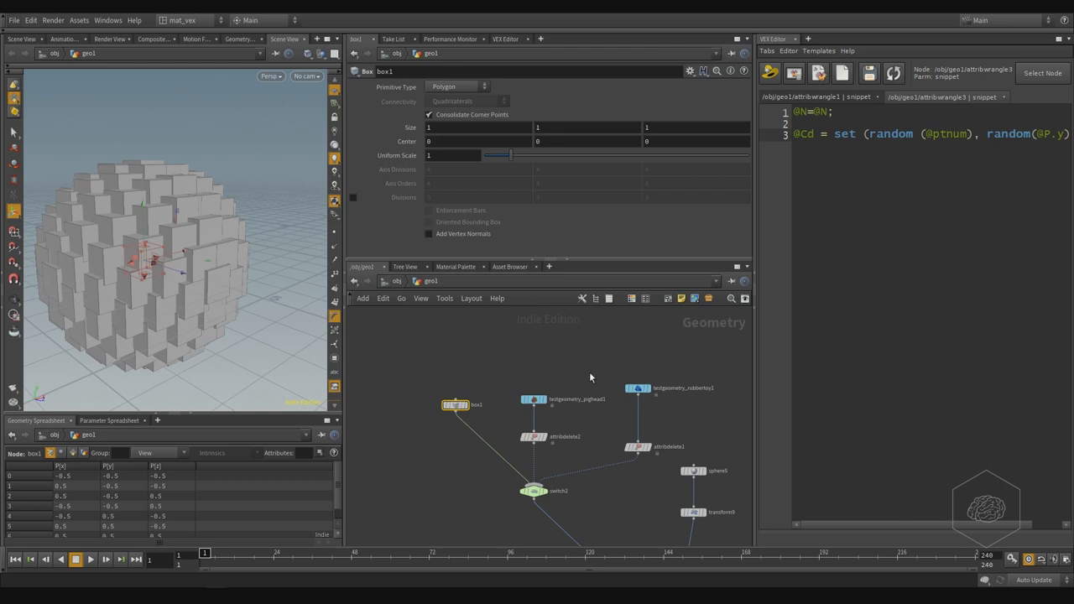
left_click(533, 399)
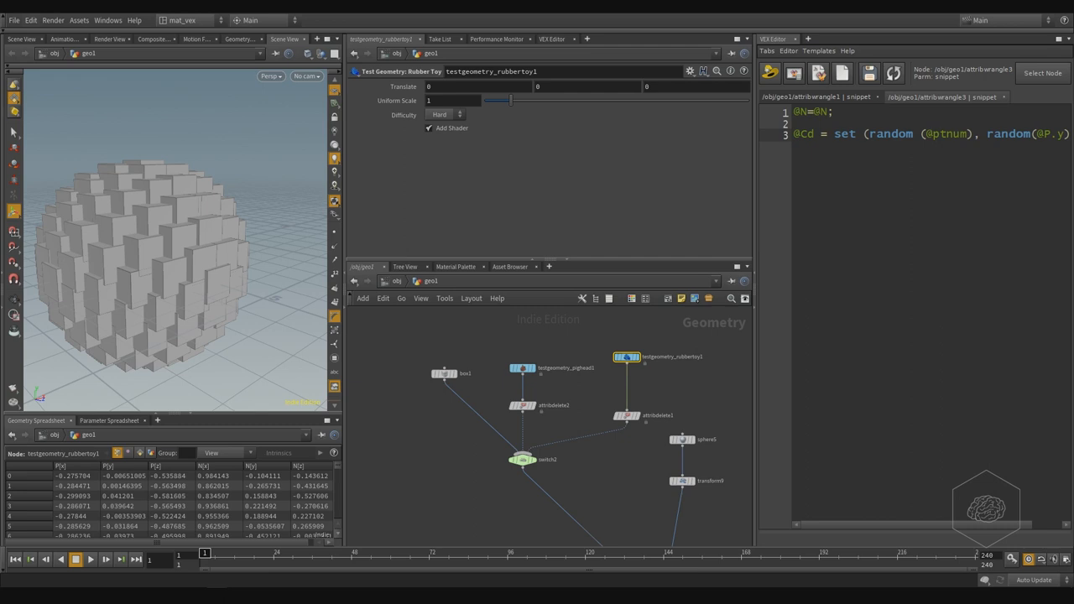
mouse_move(682, 438)
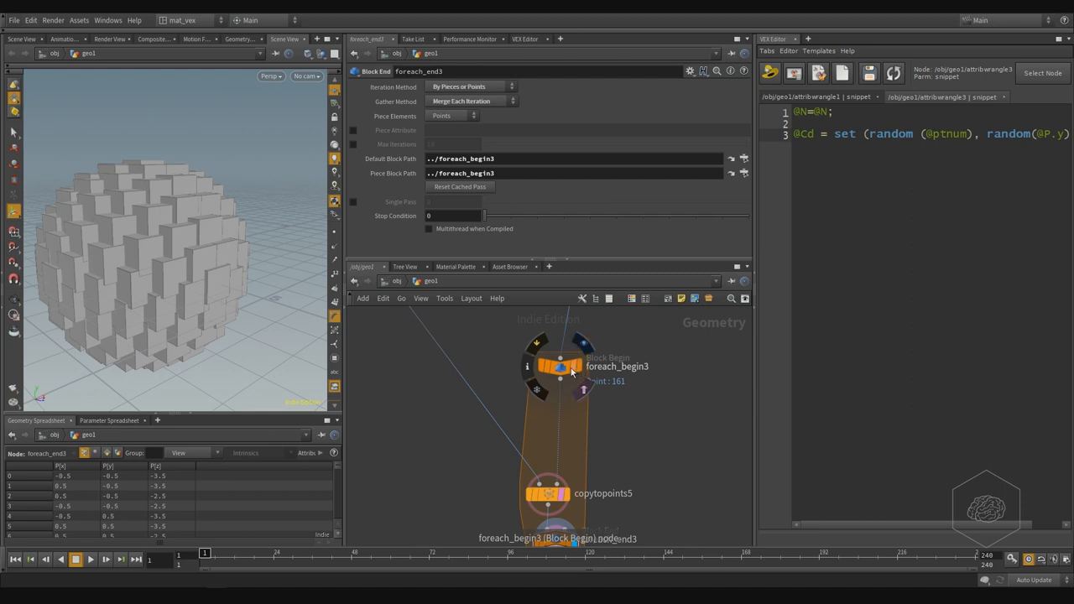
left_click(560, 367)
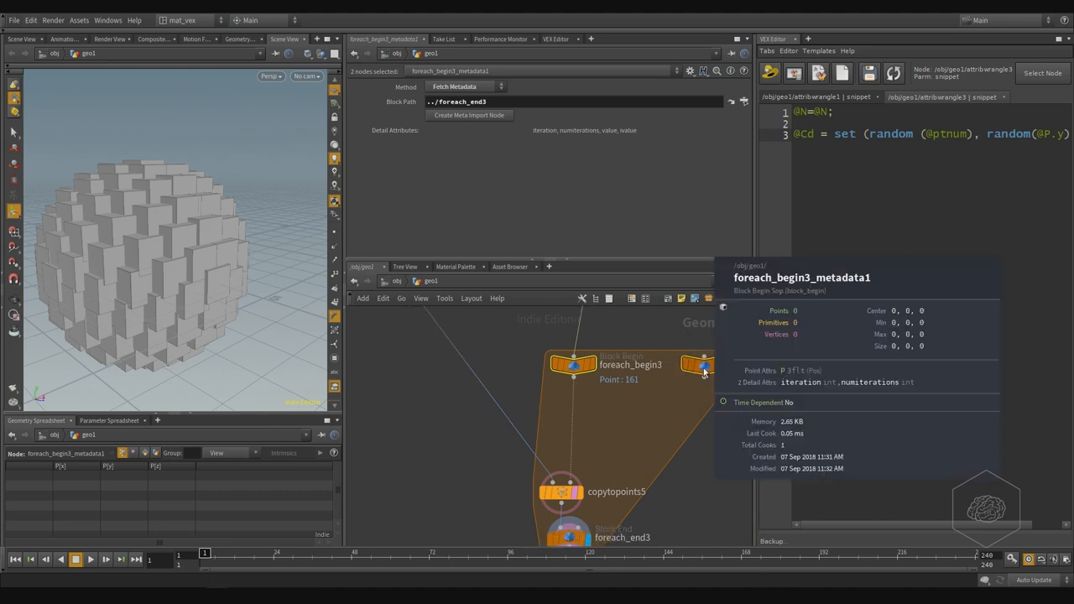
mouse_move(944, 391)
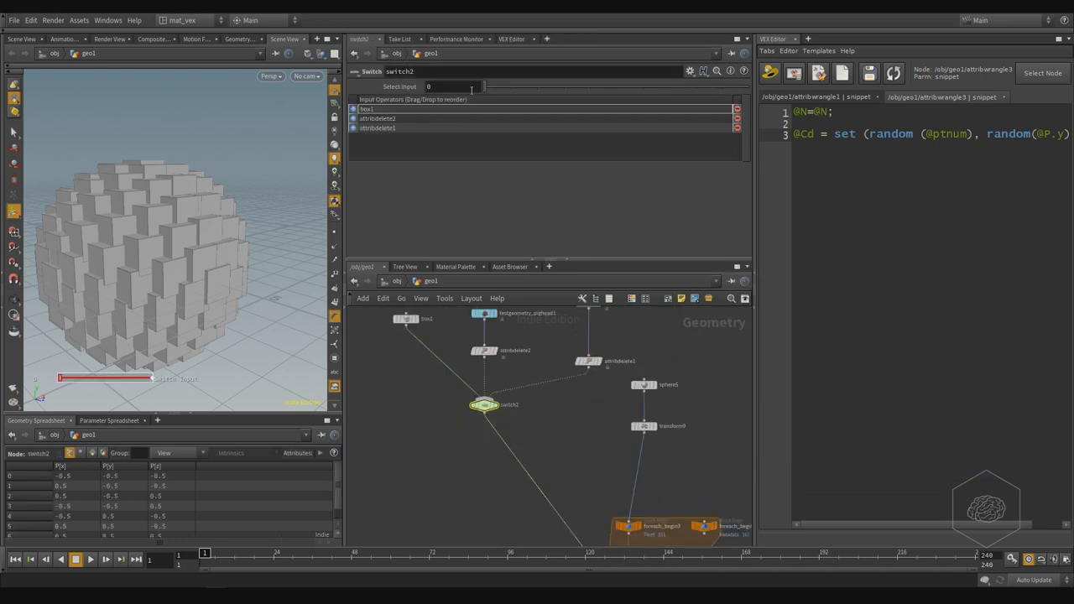
Drive switch2's Select Input from foreach_begin3_metadata1's global iteration attribute via Scene Data
left_click(453, 86)
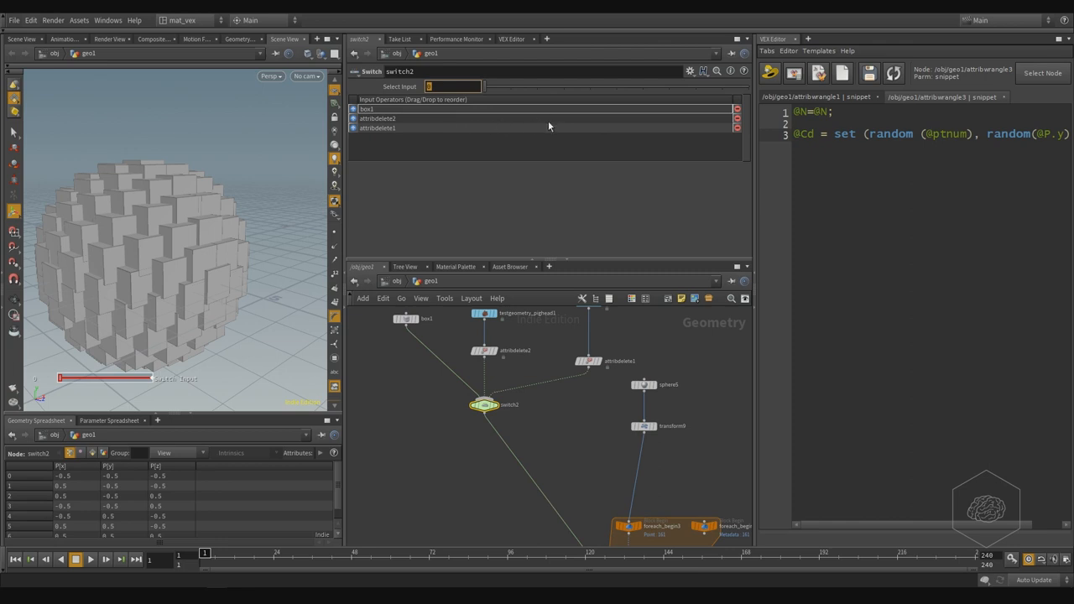
mouse_move(633, 158)
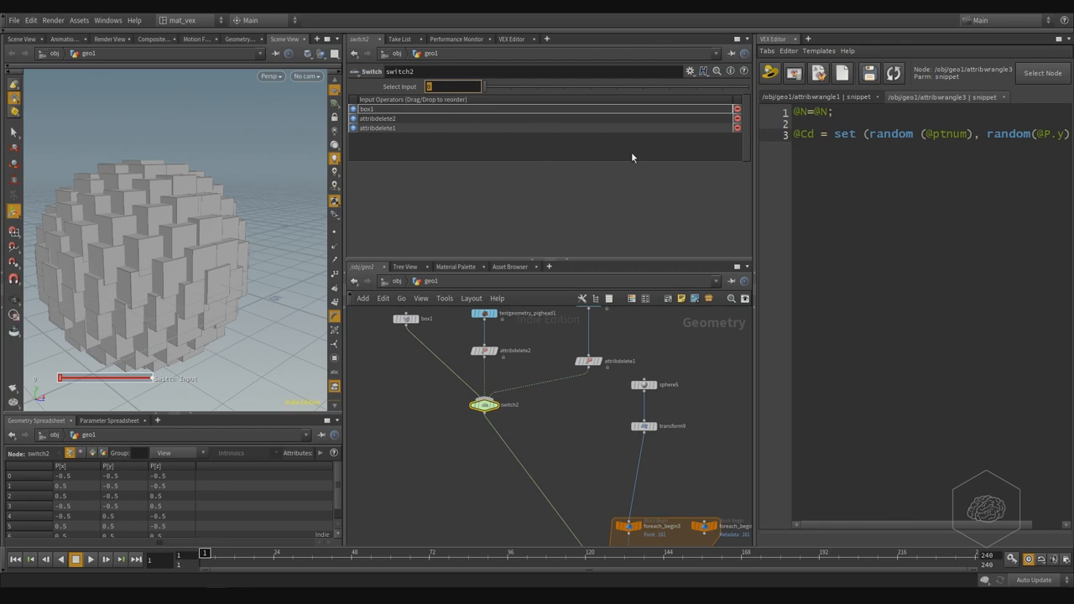
right_click(453, 87)
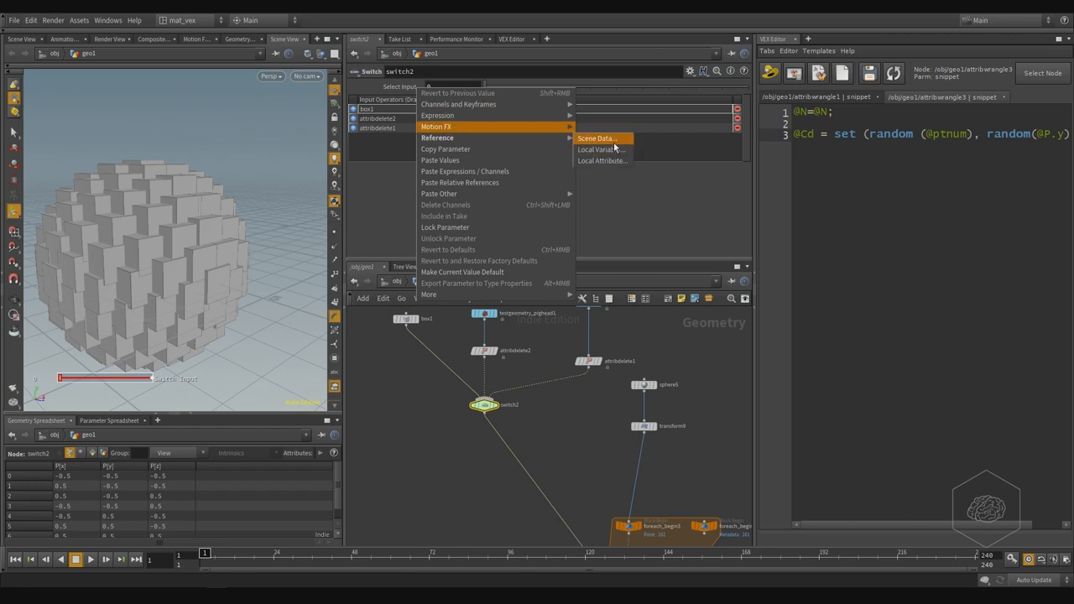
left_click(597, 138)
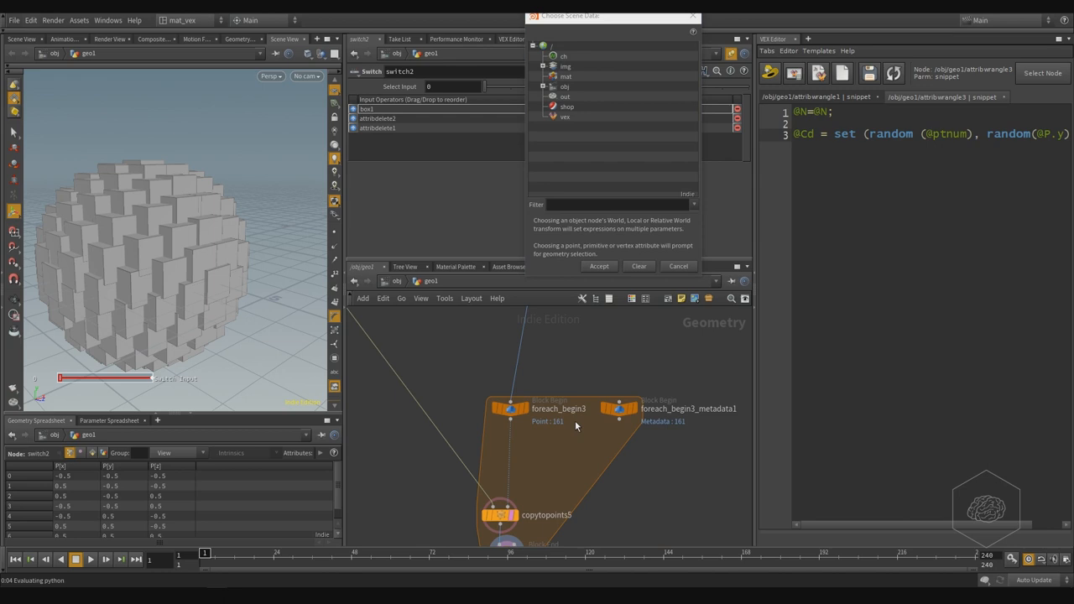
left_click(619, 409)
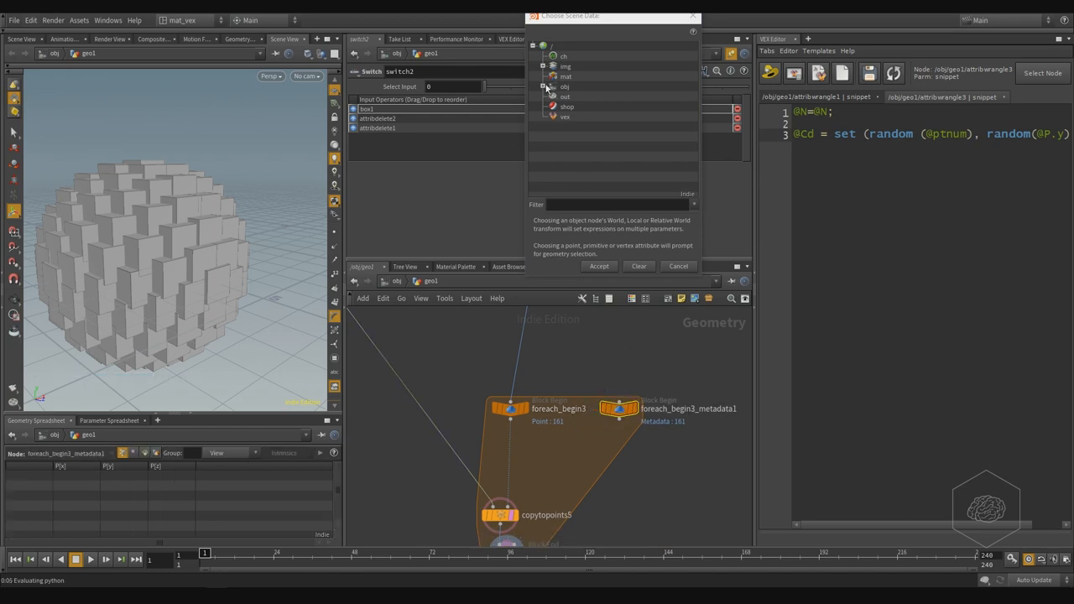
left_click(544, 86)
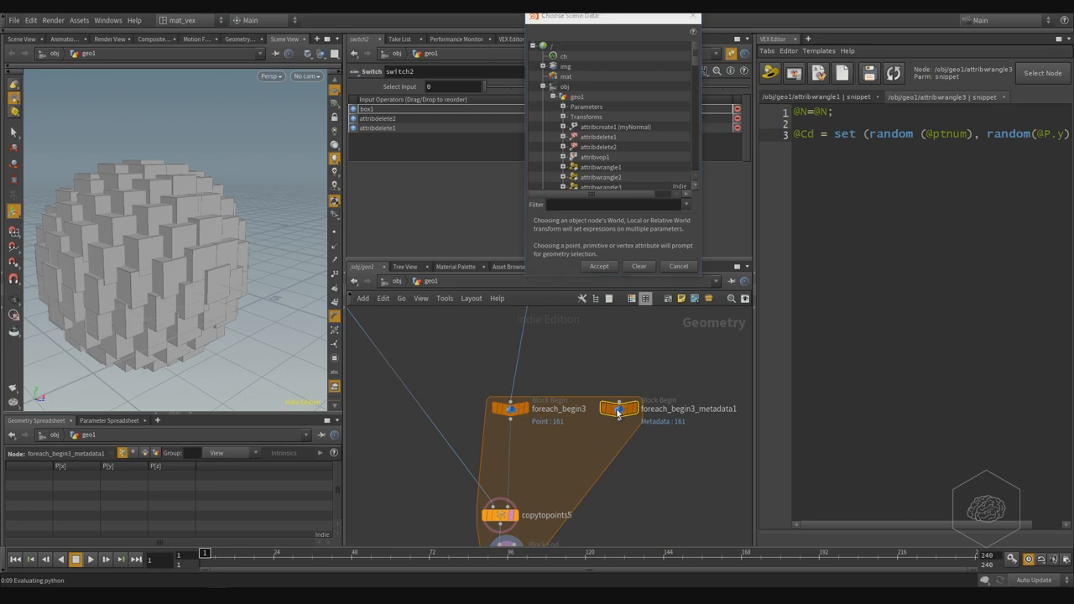
double_click(688, 409)
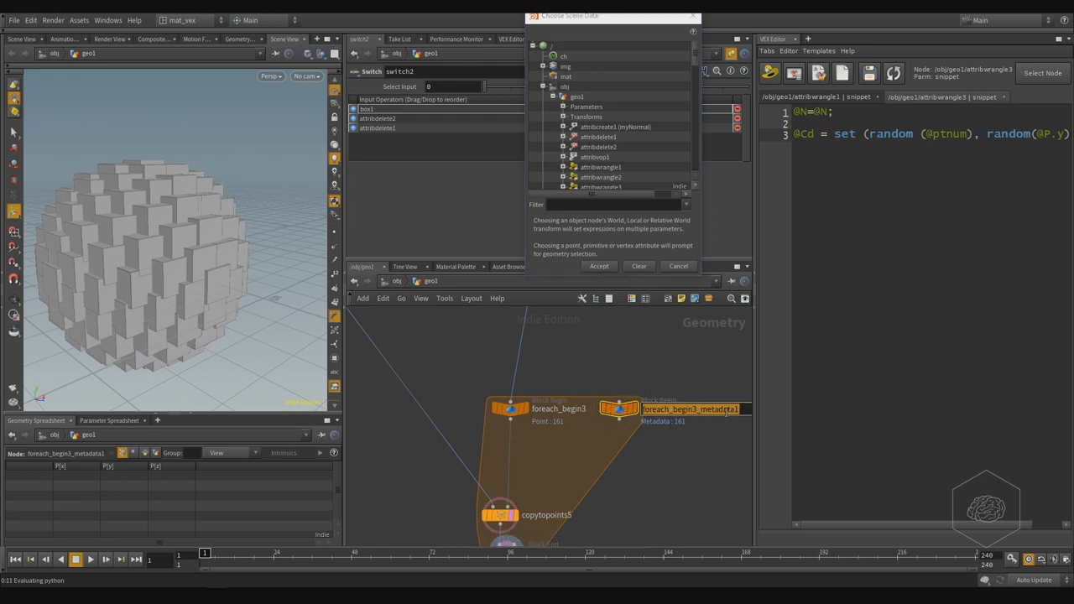
type("foreach_begin3_metadata1")
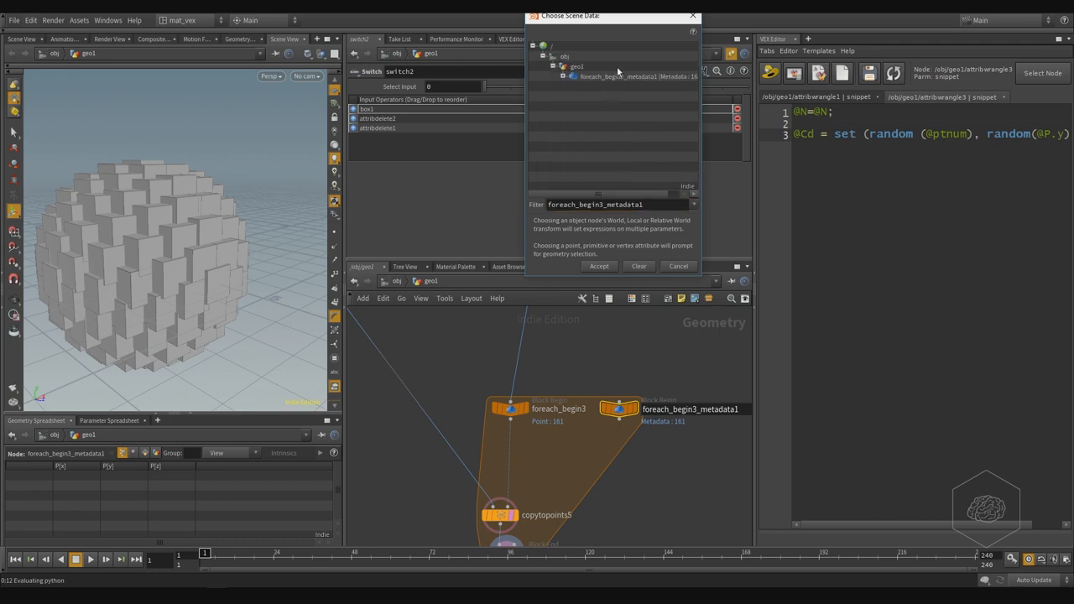
left_click(564, 77)
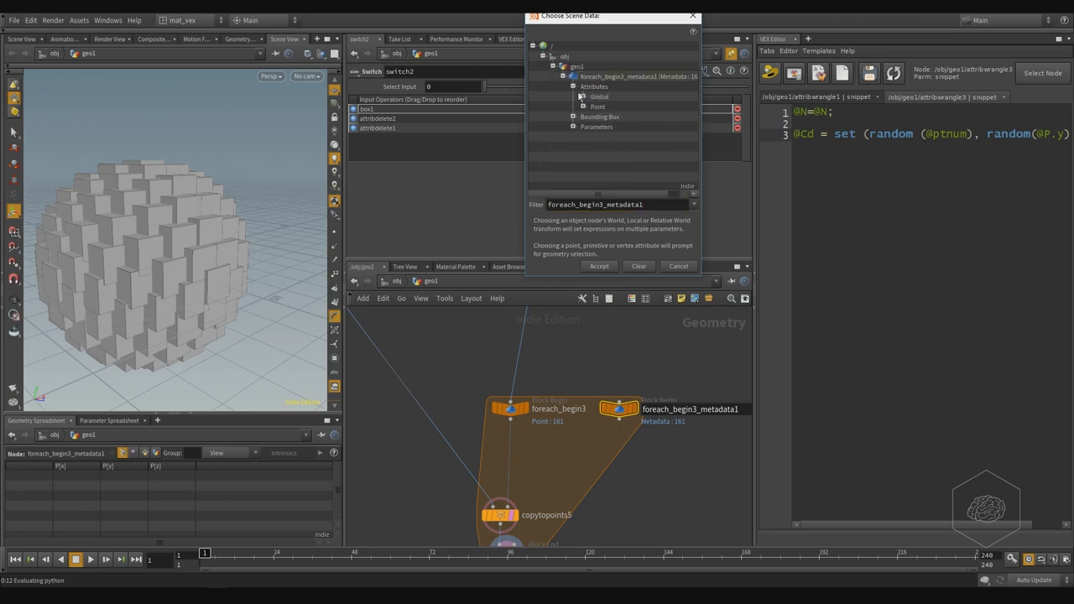
left_click(583, 97)
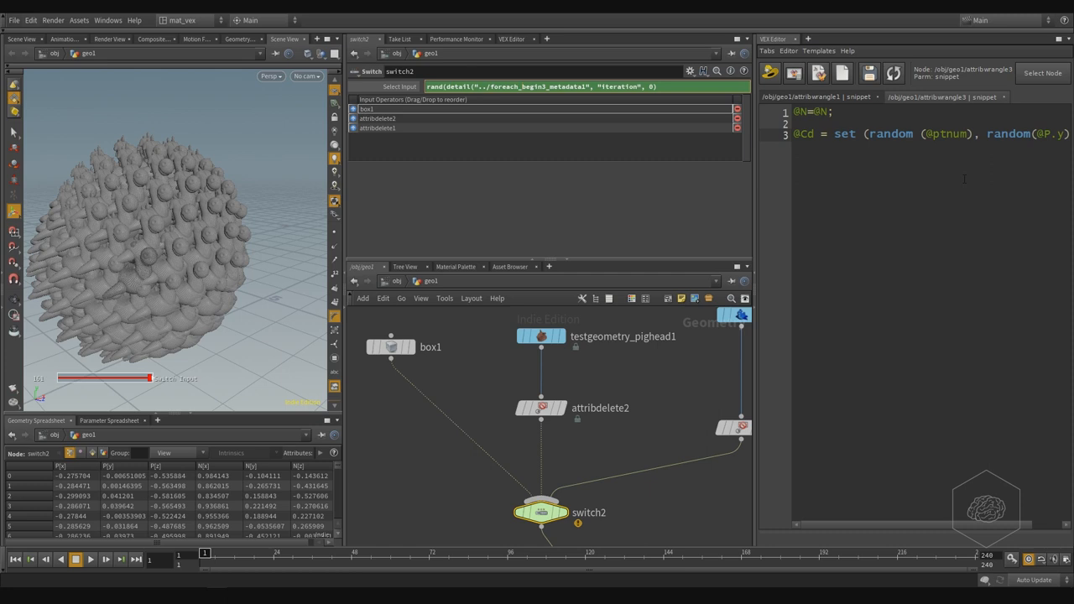
Multiply the Select Input rand expression by 3, then orbit to inspect the mixed shapes
type("*3")
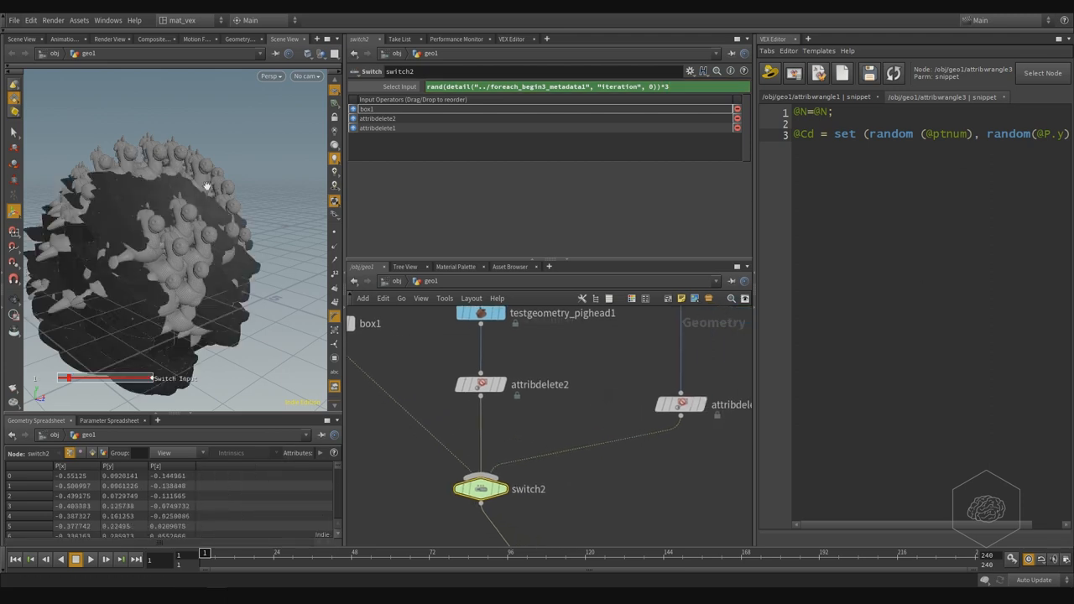
left_click_drag(206, 185, 188, 260)
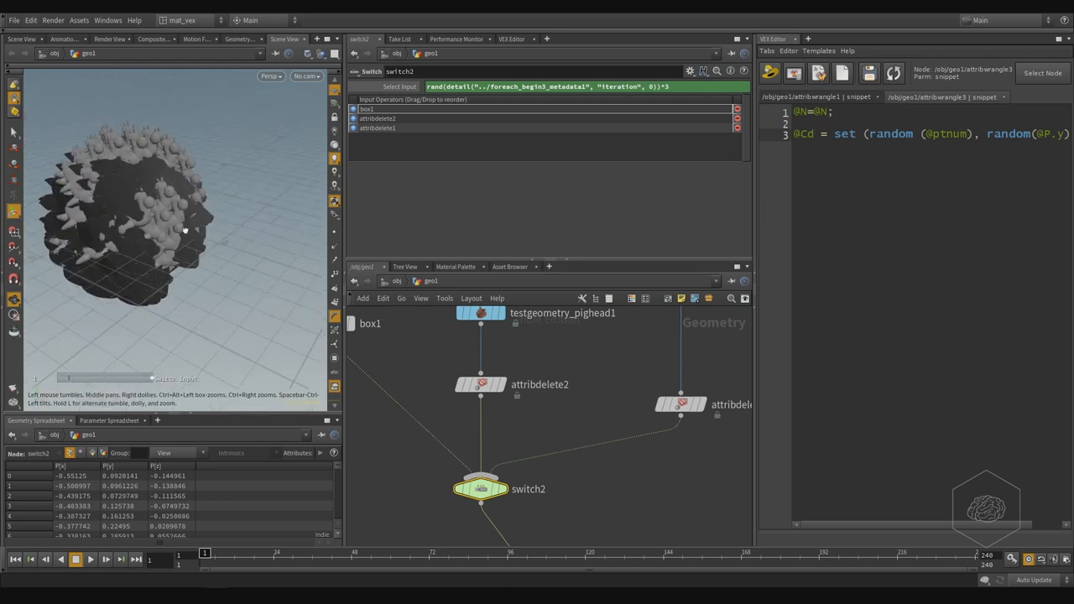
left_click_drag(185, 230, 176, 243)
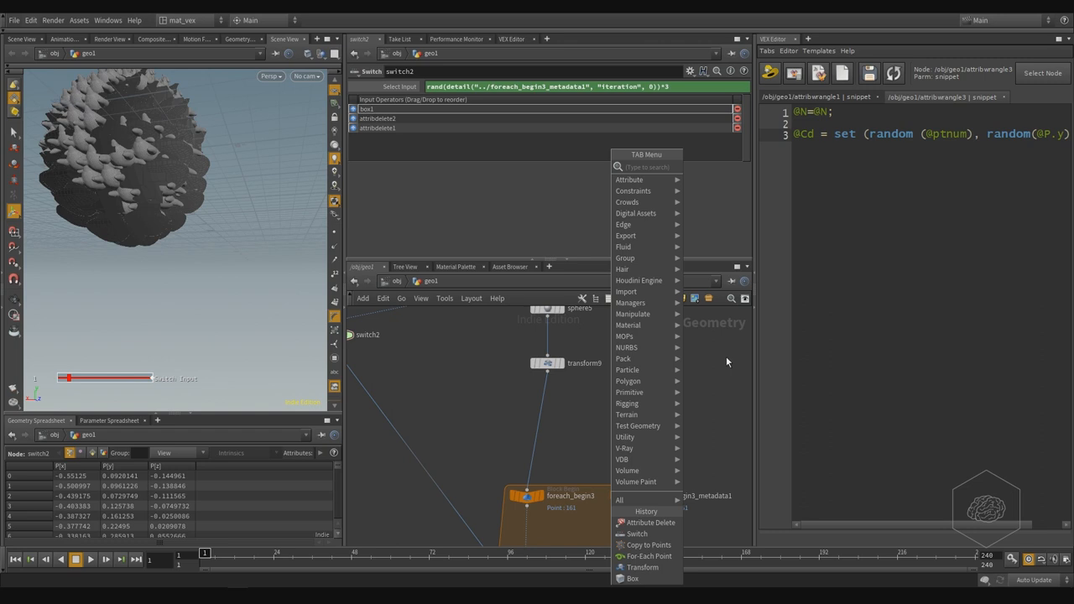
Add an Attribute Wrangle node (attribwrangle4) to geo1 by typing wra
type("wra")
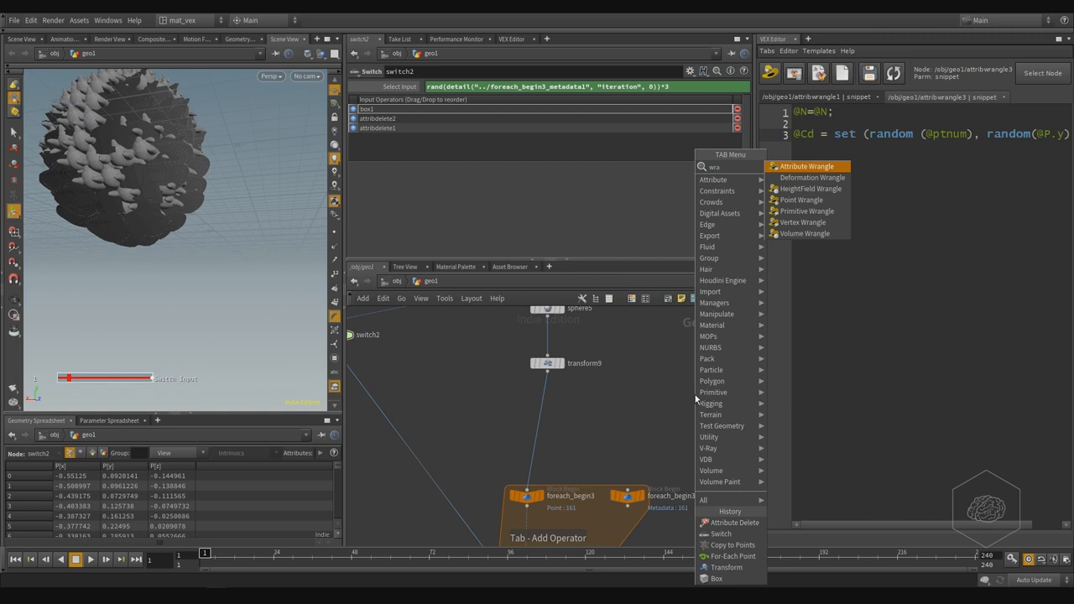
left_click(806, 166)
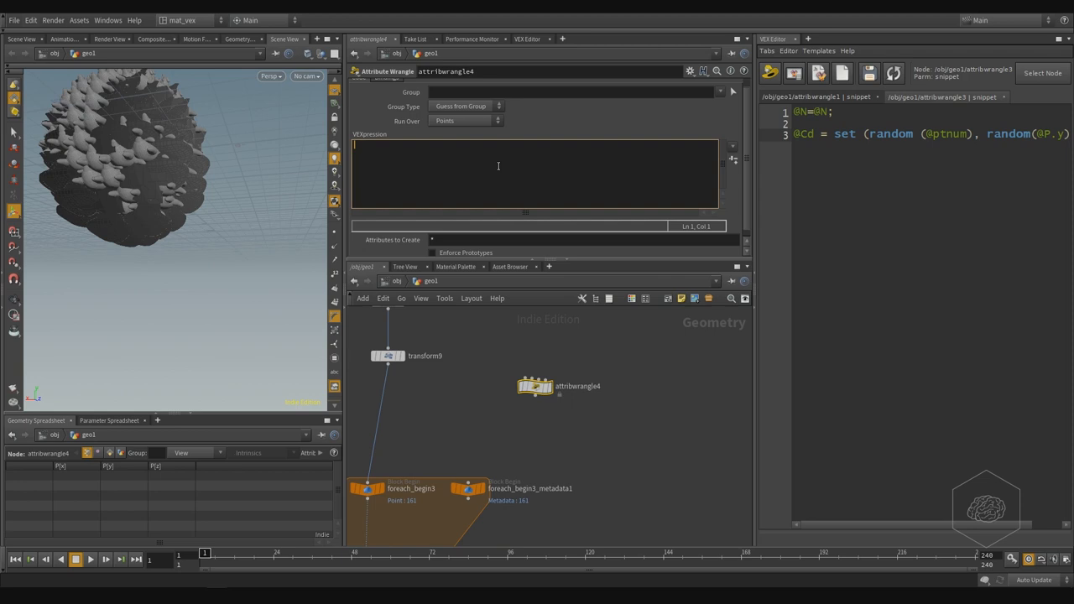
type("@pscale =")
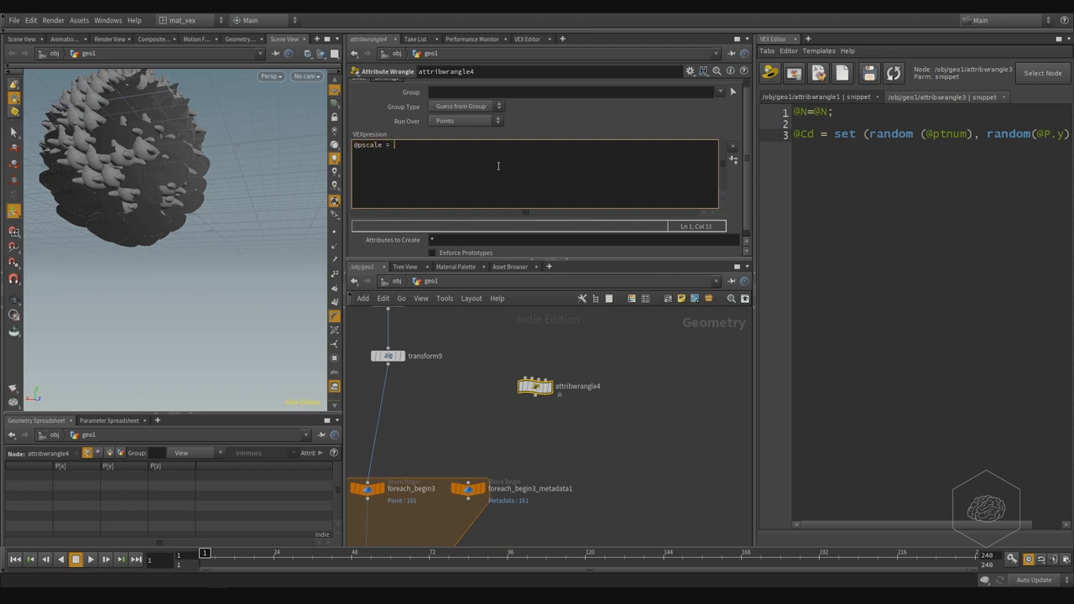
type("fit01(")
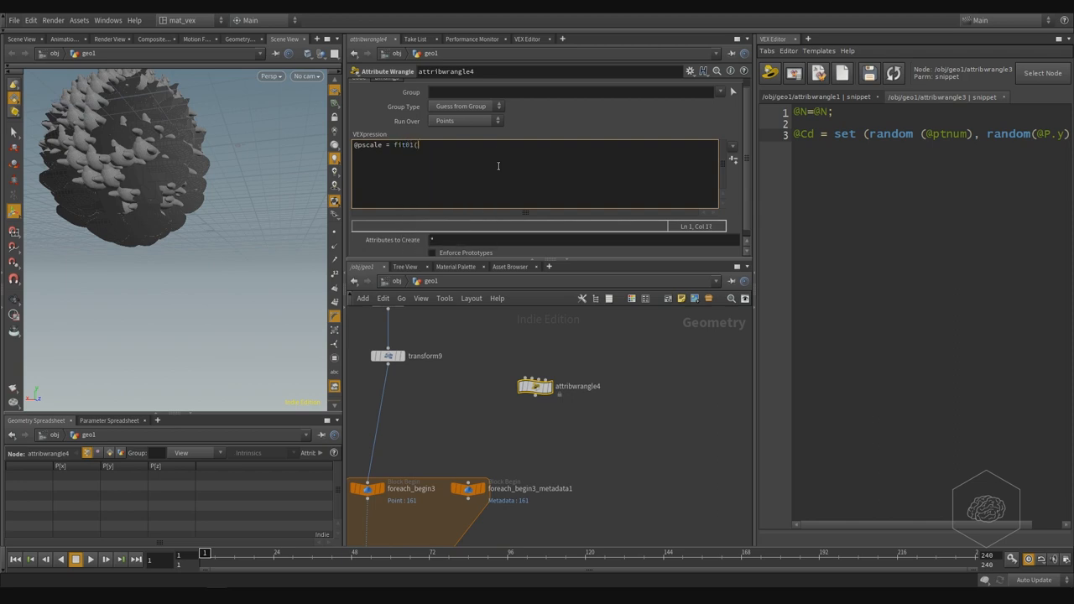
type("random(")
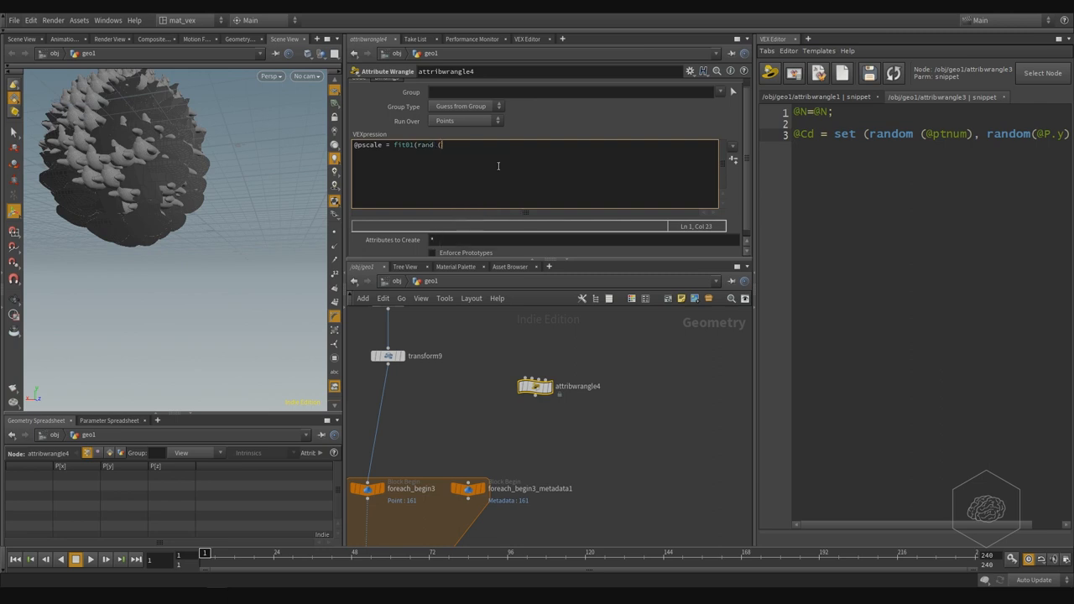
type("(@ptnum")
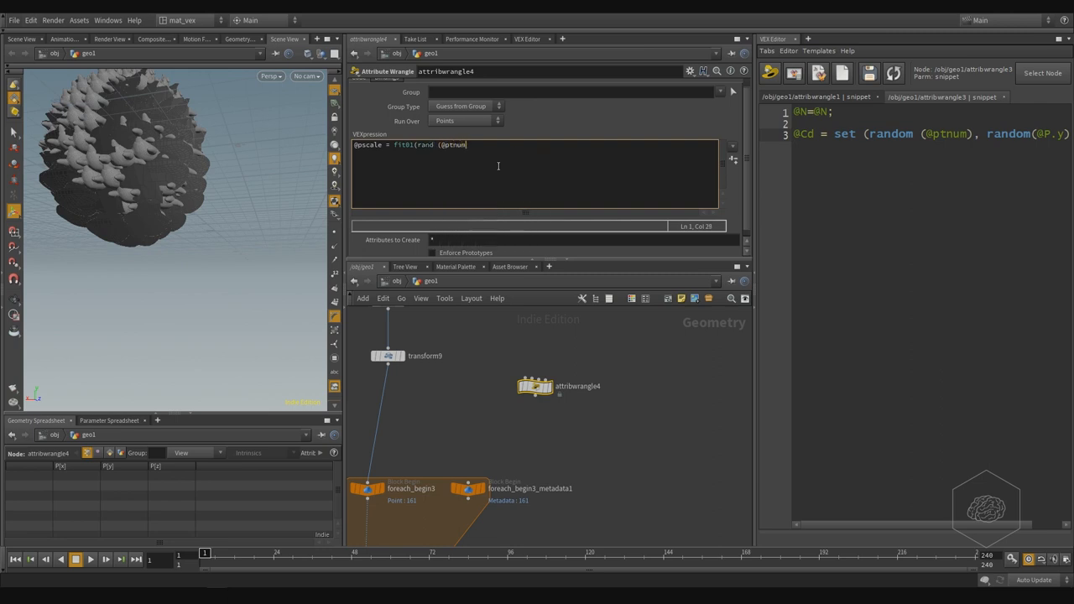
type(")")
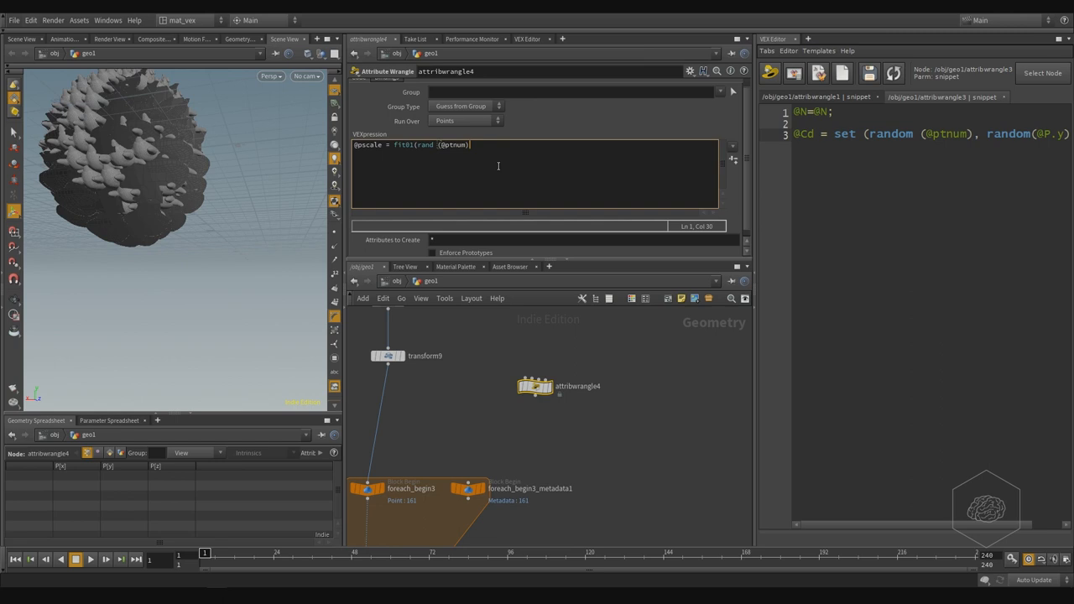
type(",")
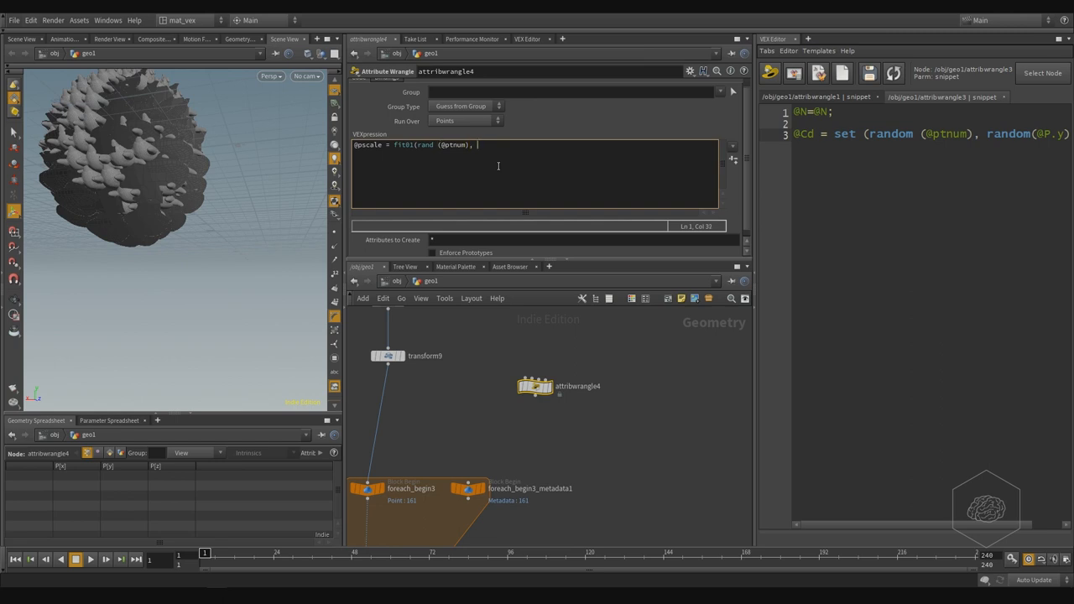
type("ch()")
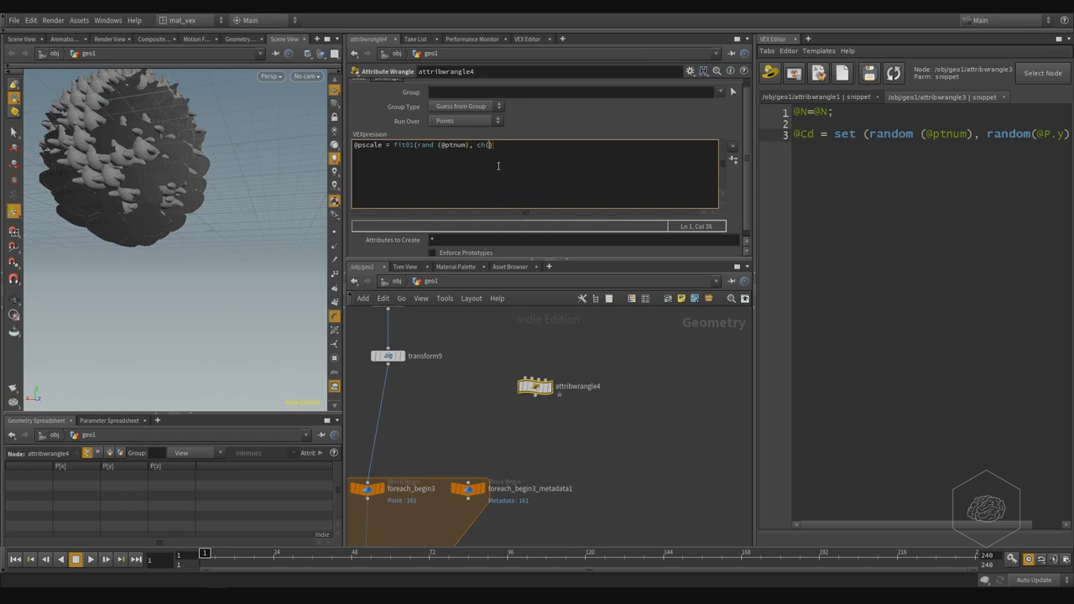
type("min\"")
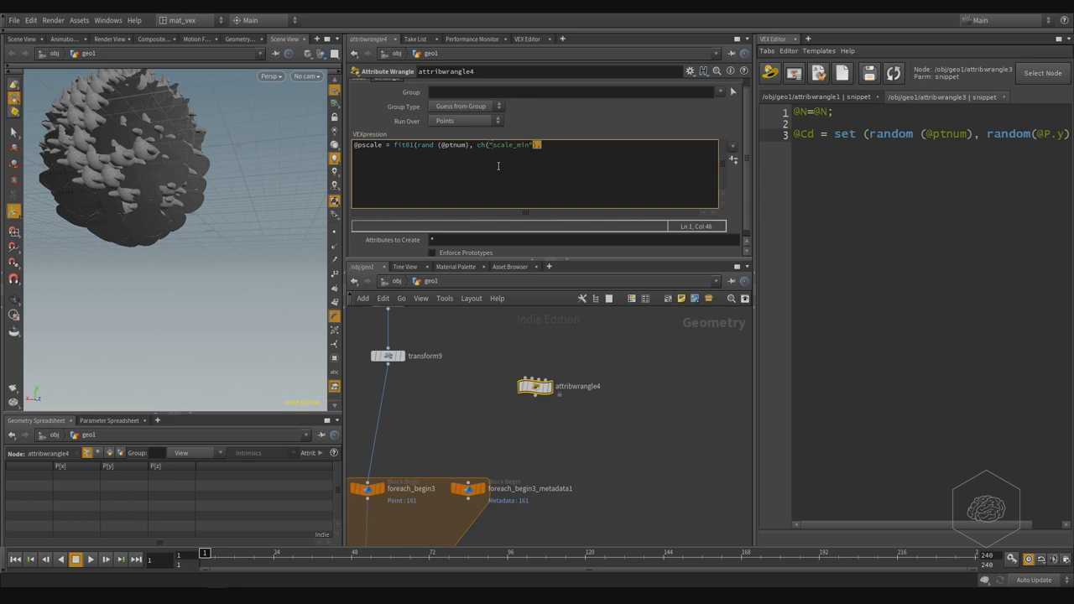
Duplicate the channel reference for scale_max and add a rand_value channel to the random seed
double_click(506, 144)
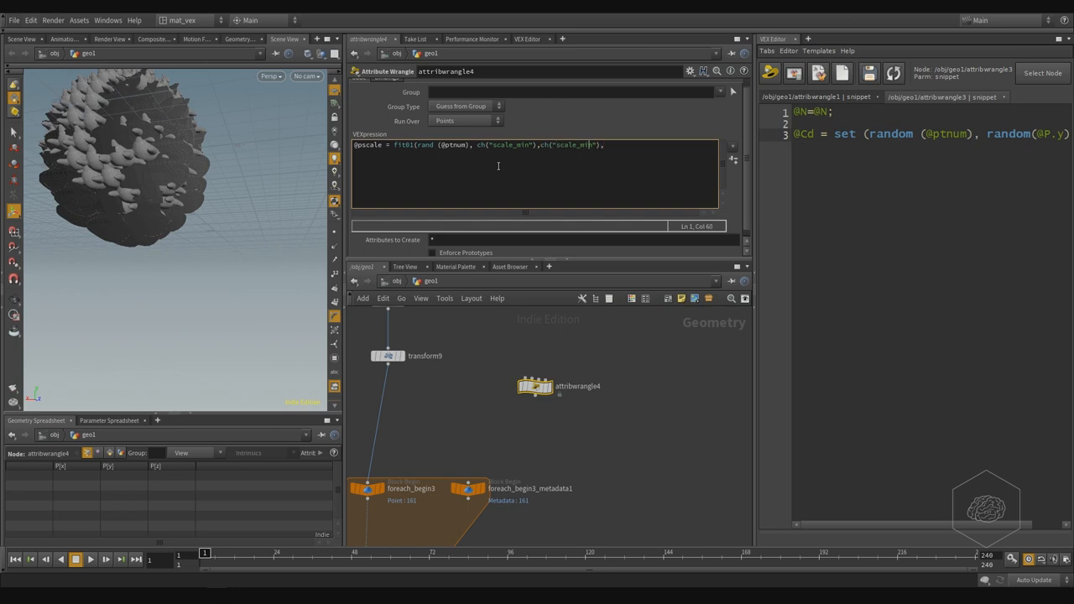
type("ax")
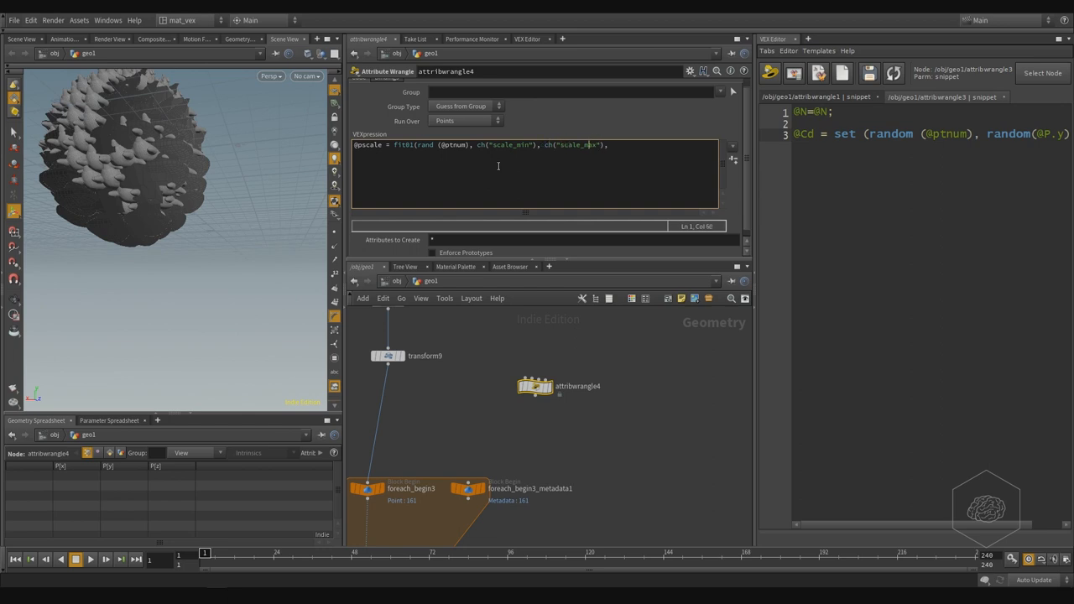
type("\")")
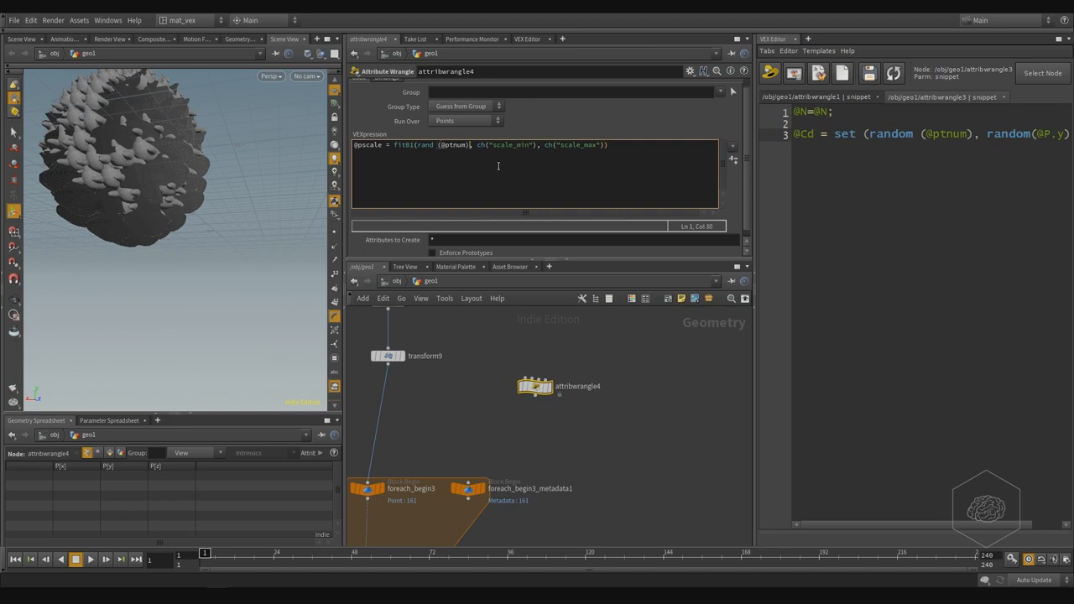
type("*")
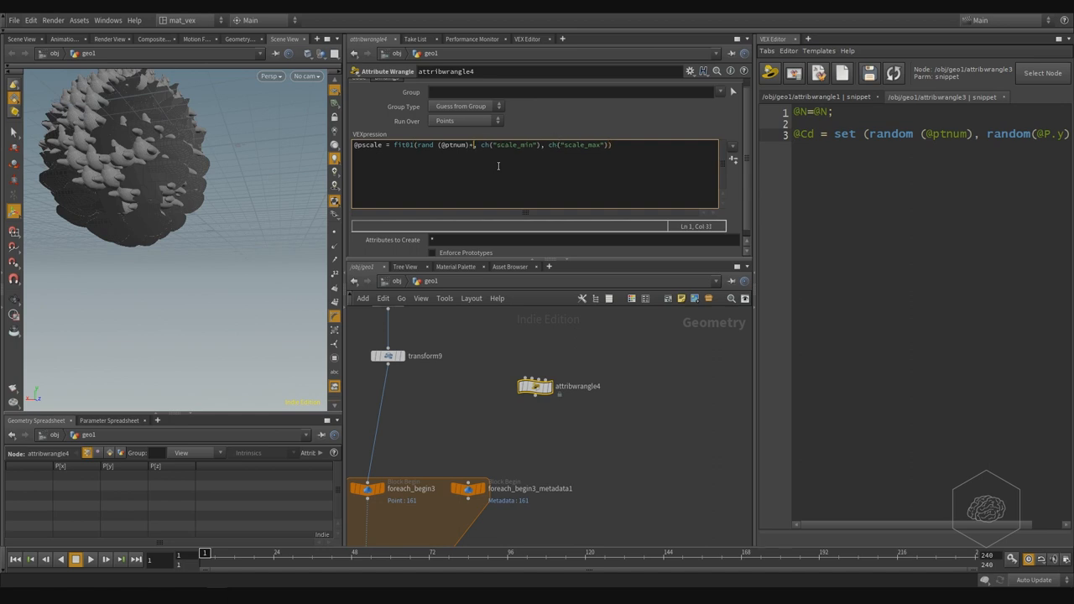
type("ch")
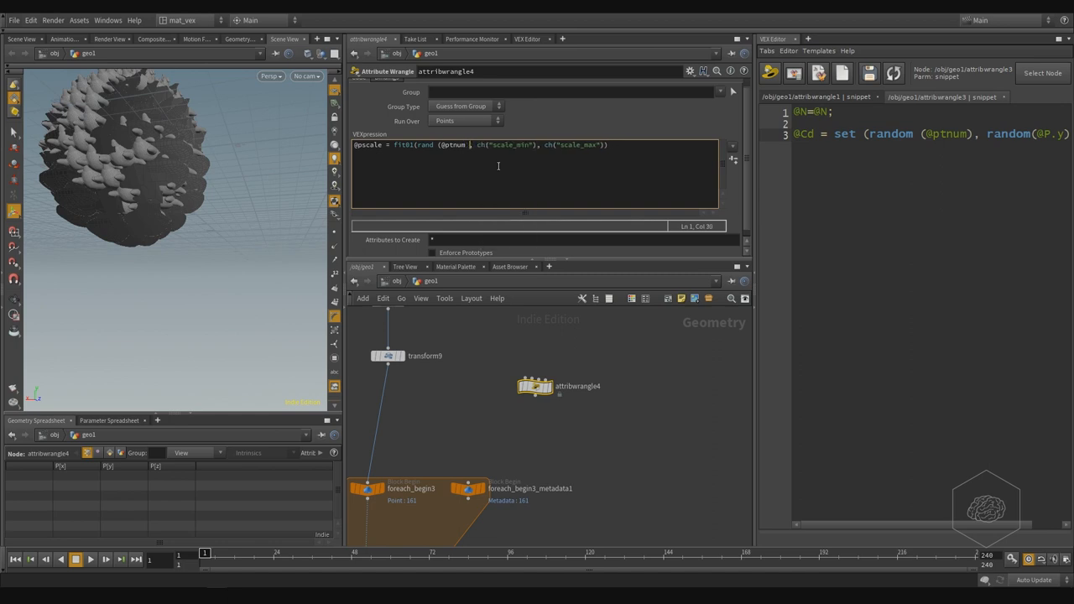
type("+ch()")
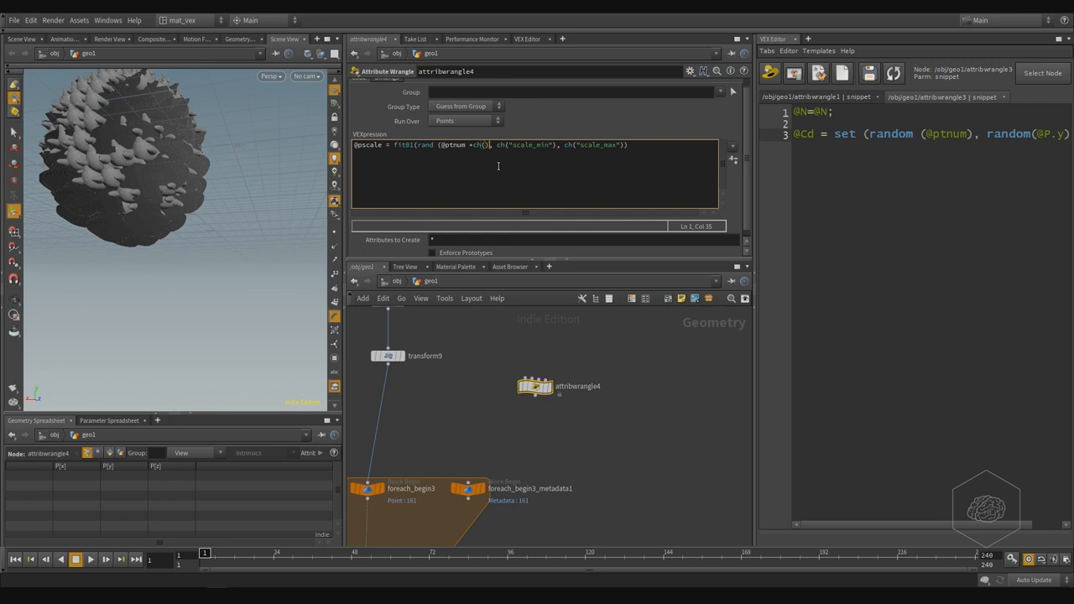
type("rando")
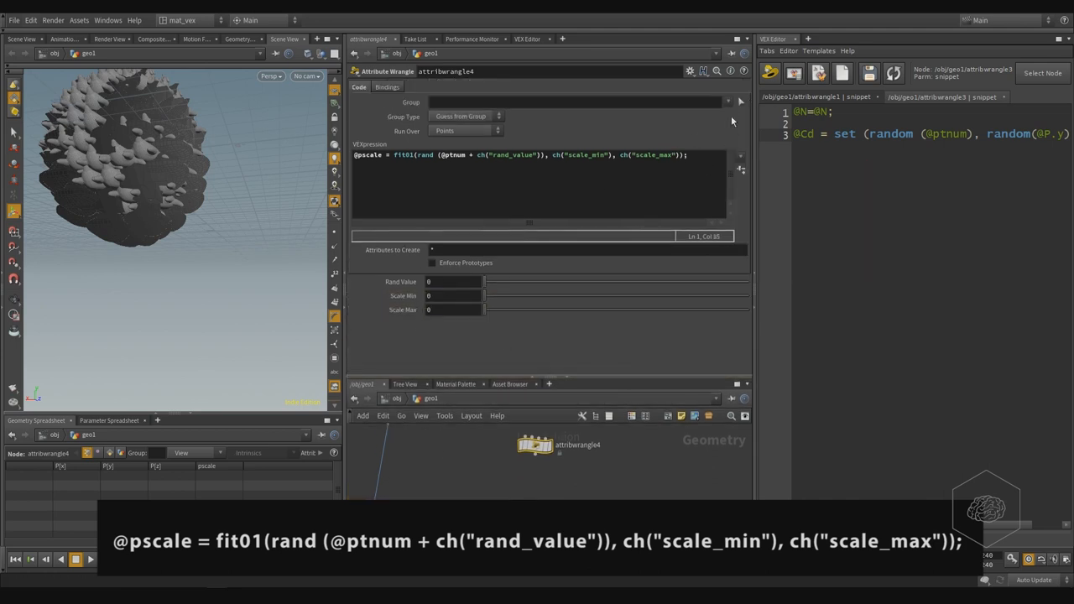
Save the scale wrangle's settings as a preset named myPscale
left_click(690, 70)
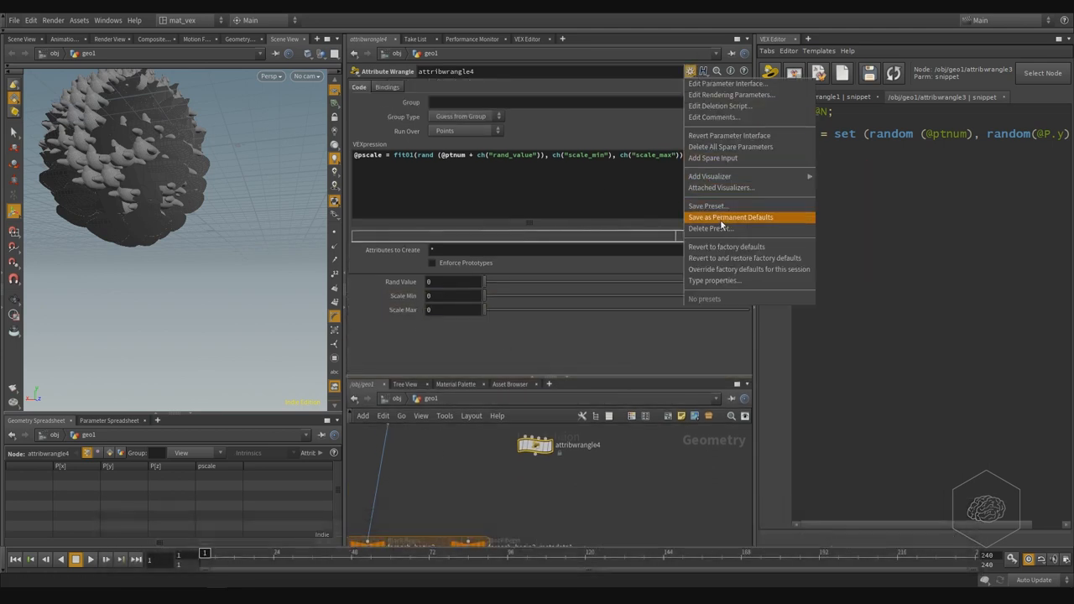
left_click(708, 206)
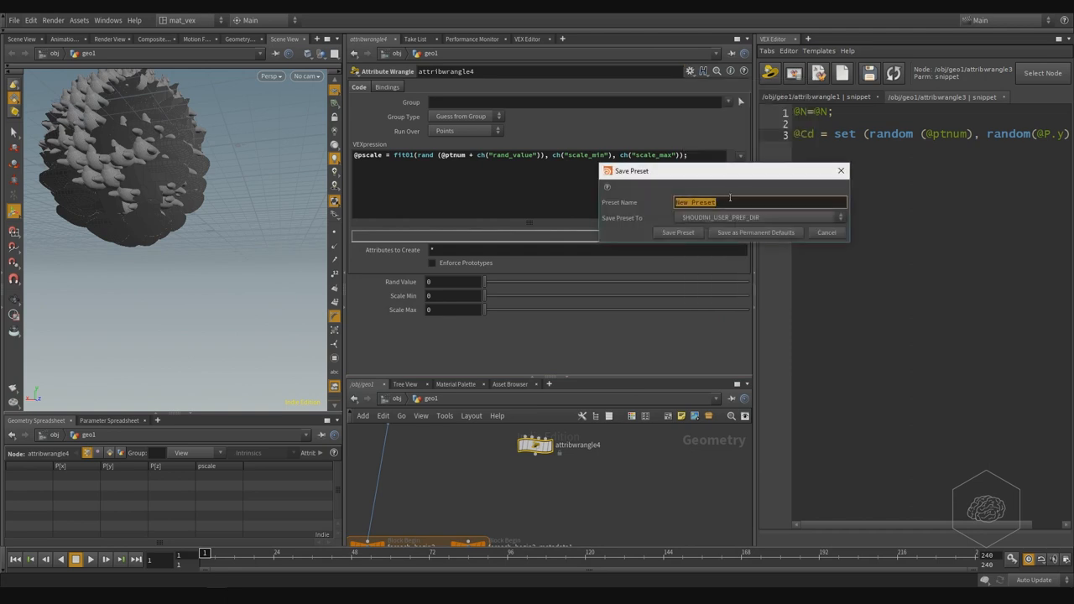
mouse_move(734, 200)
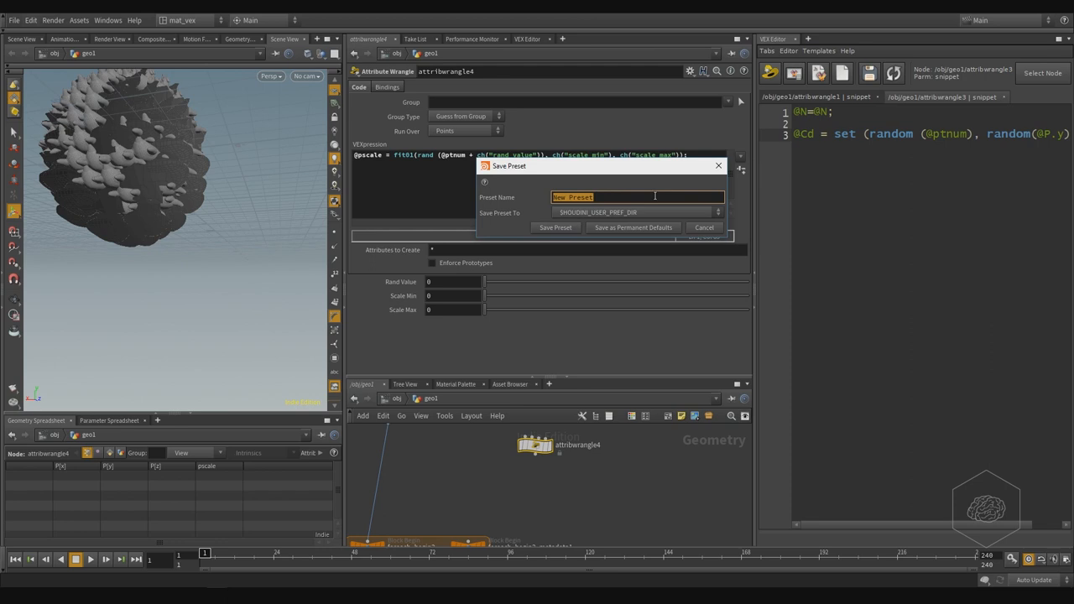
type("myPscale")
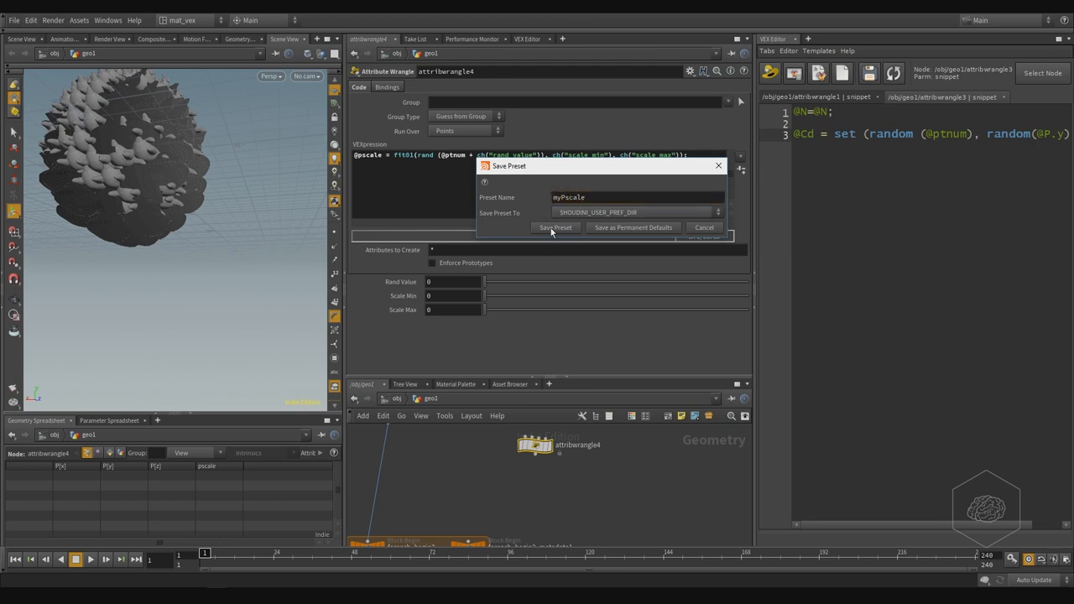
left_click(555, 228)
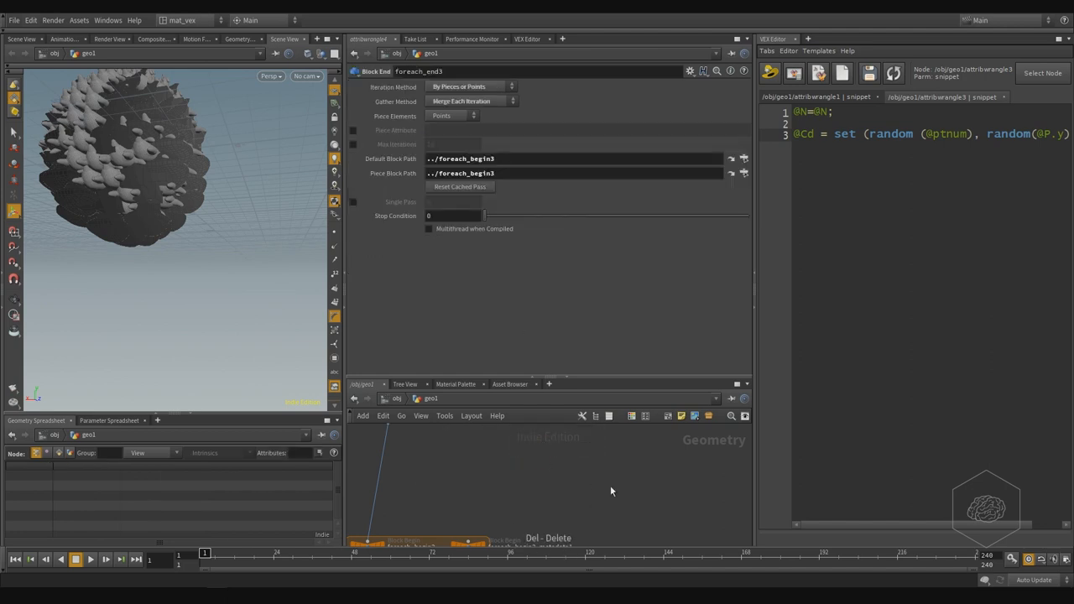
Create a new Attribute Wrangle and load the myPscale preset into it
key("Tab")
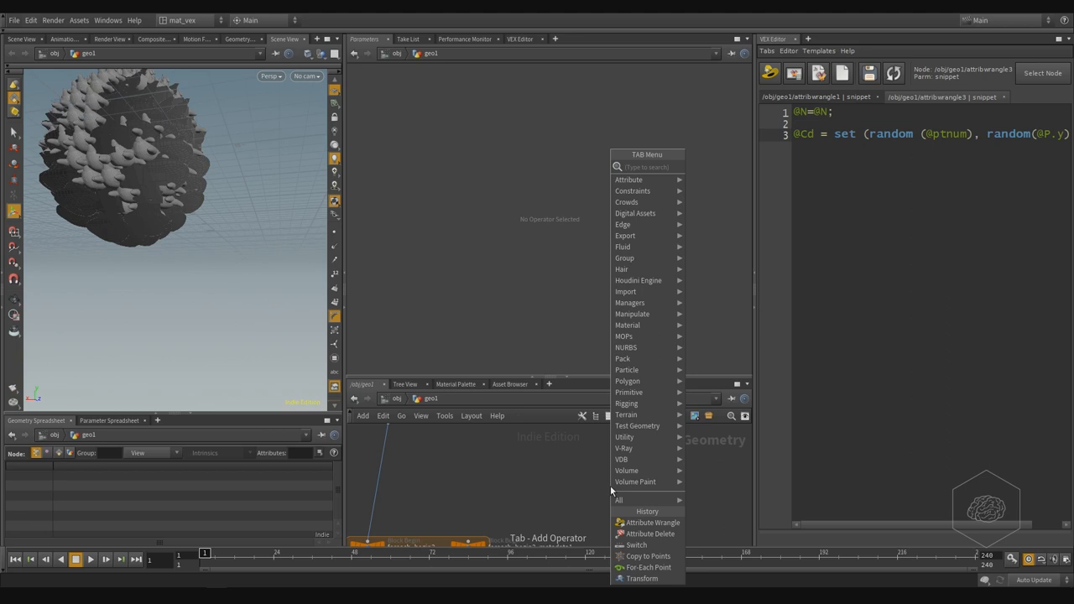
type("wrangle")
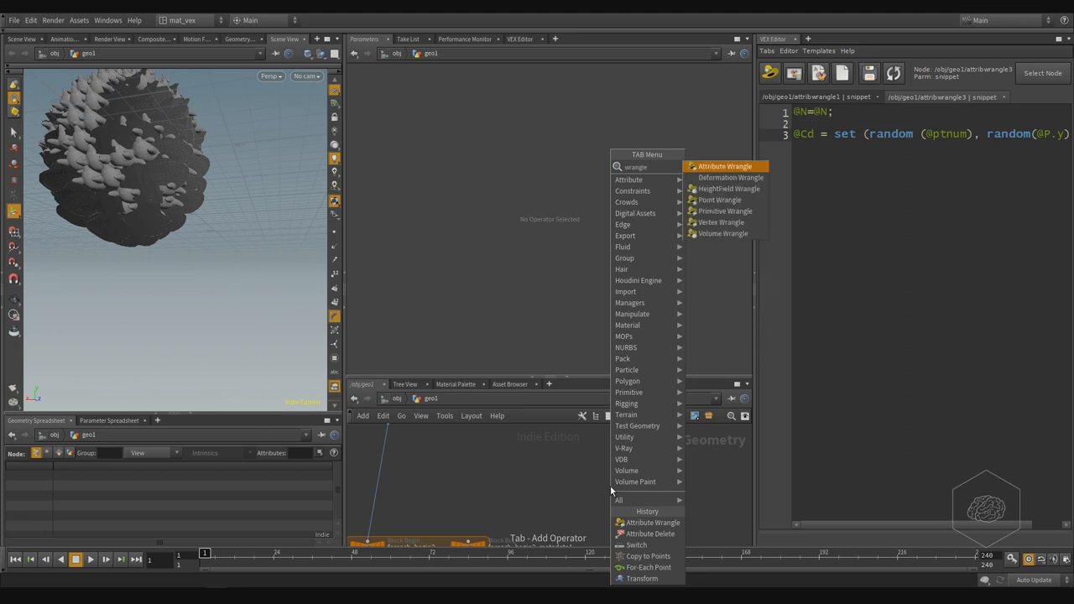
left_click(723, 166)
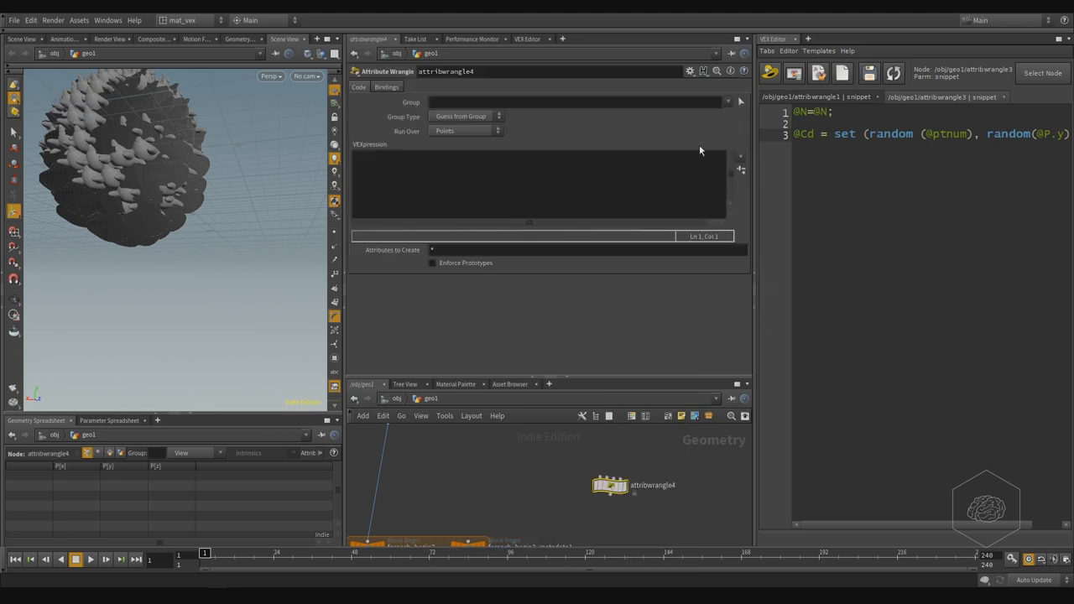
left_click(690, 70)
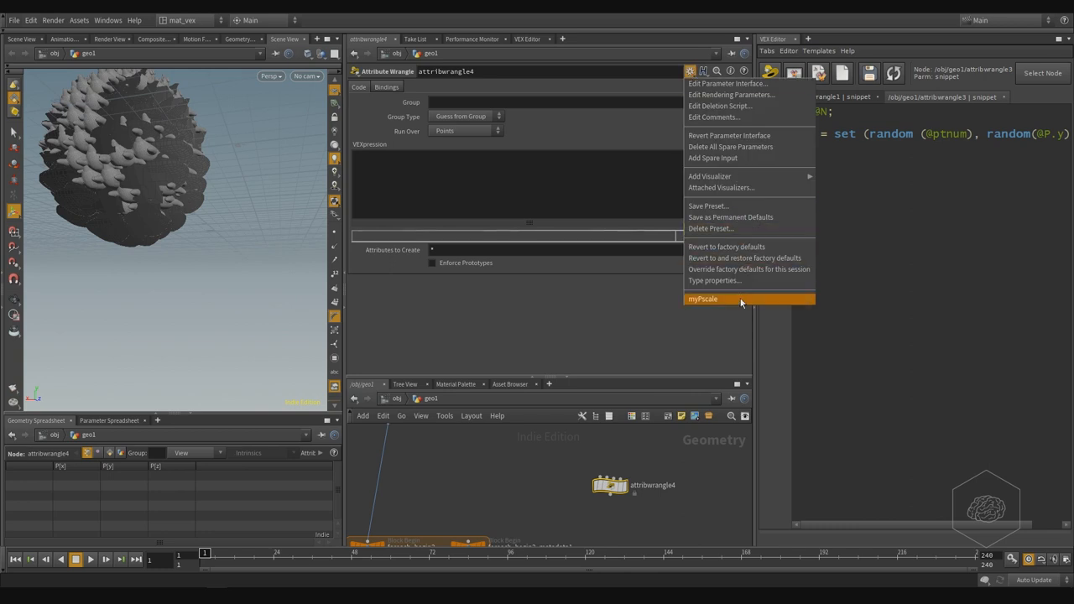
left_click(703, 298)
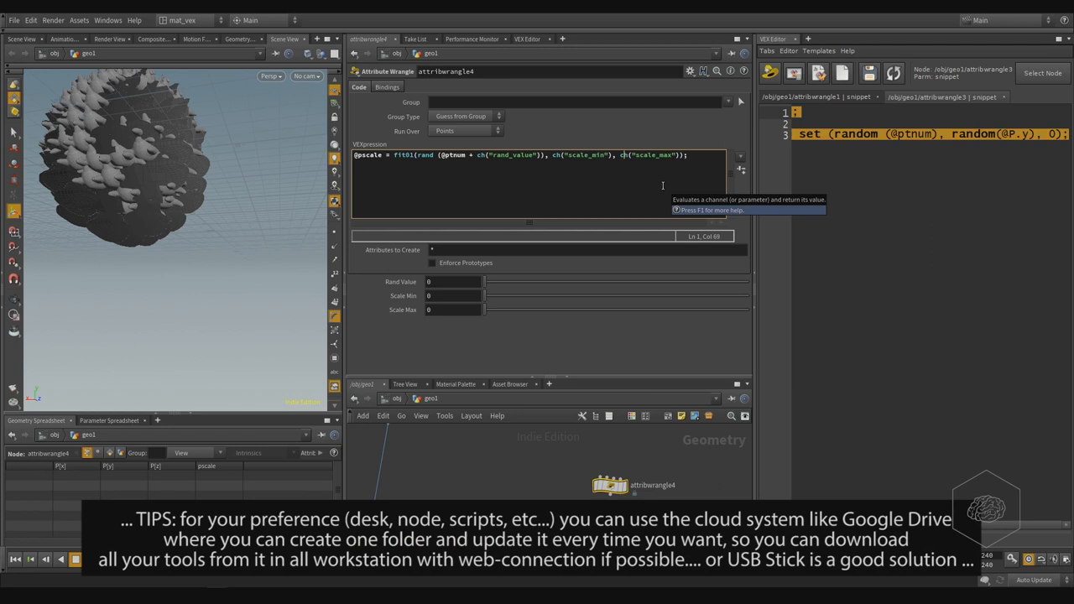
mouse_move(686, 178)
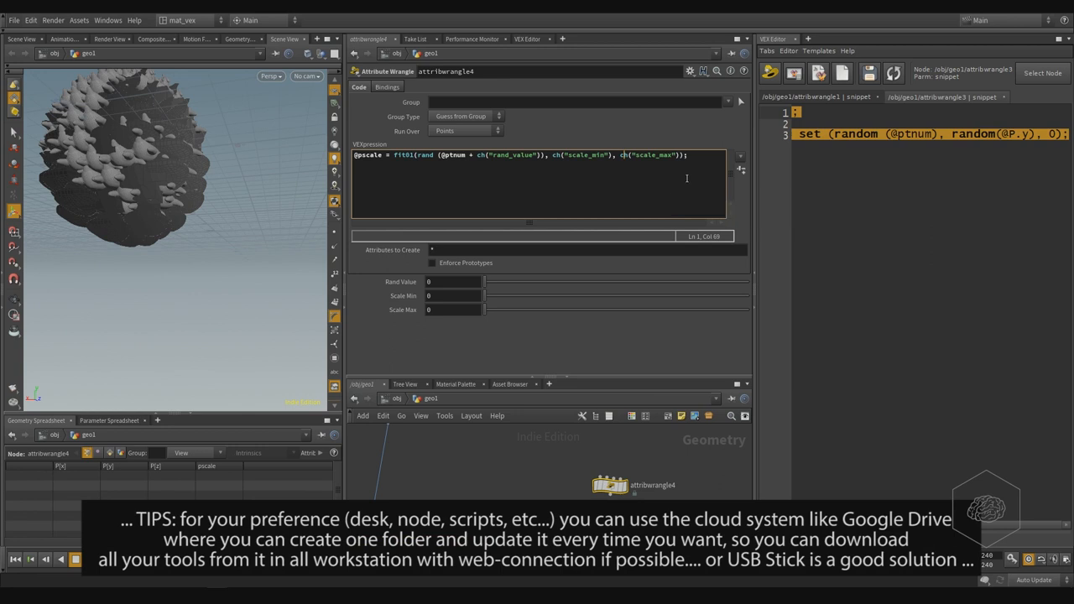
left_click(689, 154)
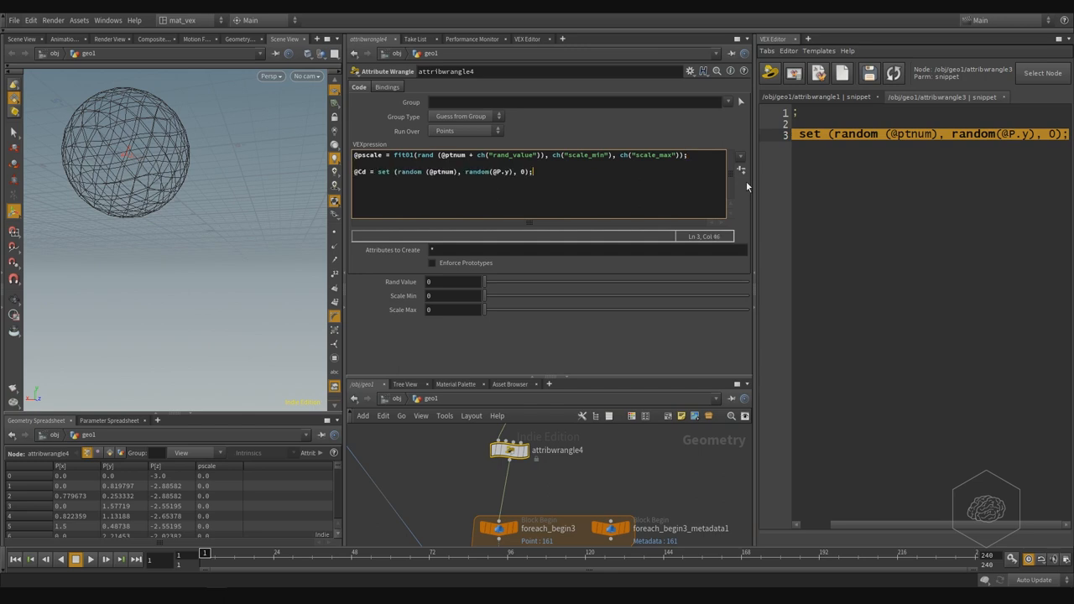
mouse_move(635, 256)
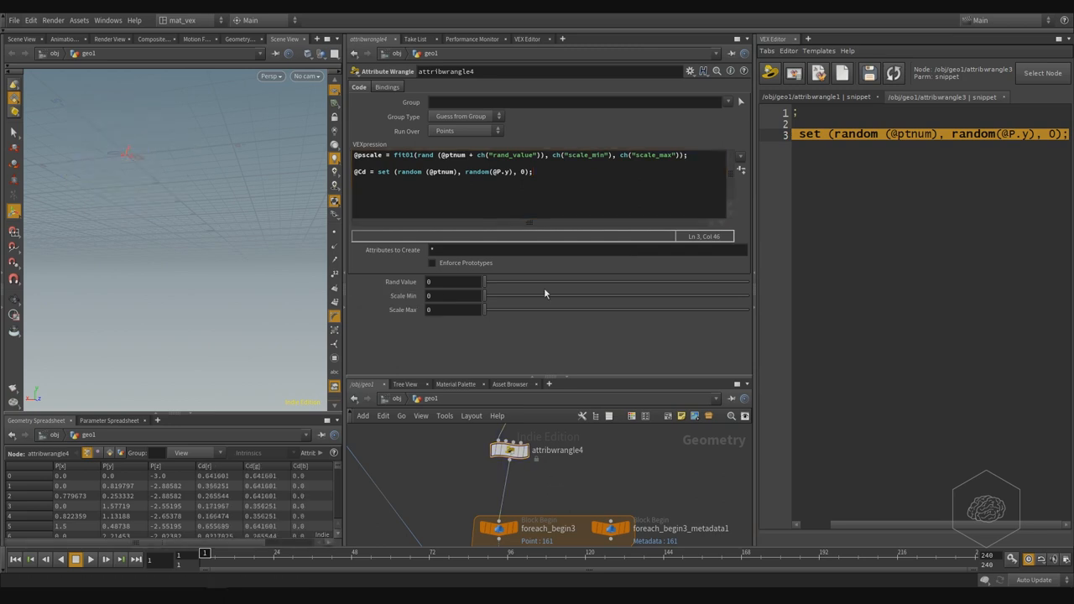
Set the wrangle's Scale Min to 0.5, Scale Max to 0.75 and Rand Value to 200
type("0.5")
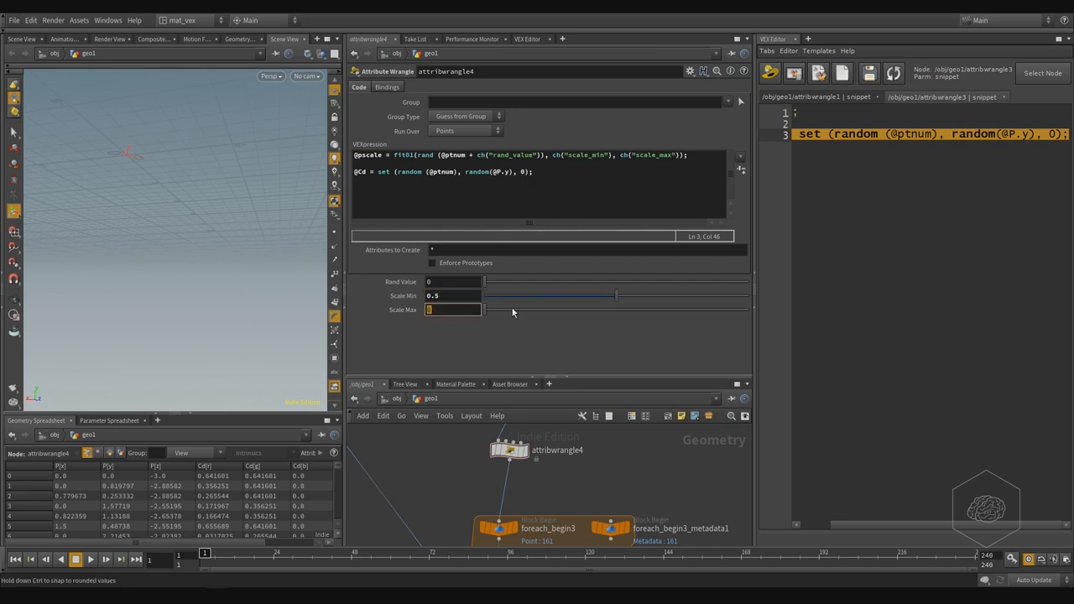
type("0.75")
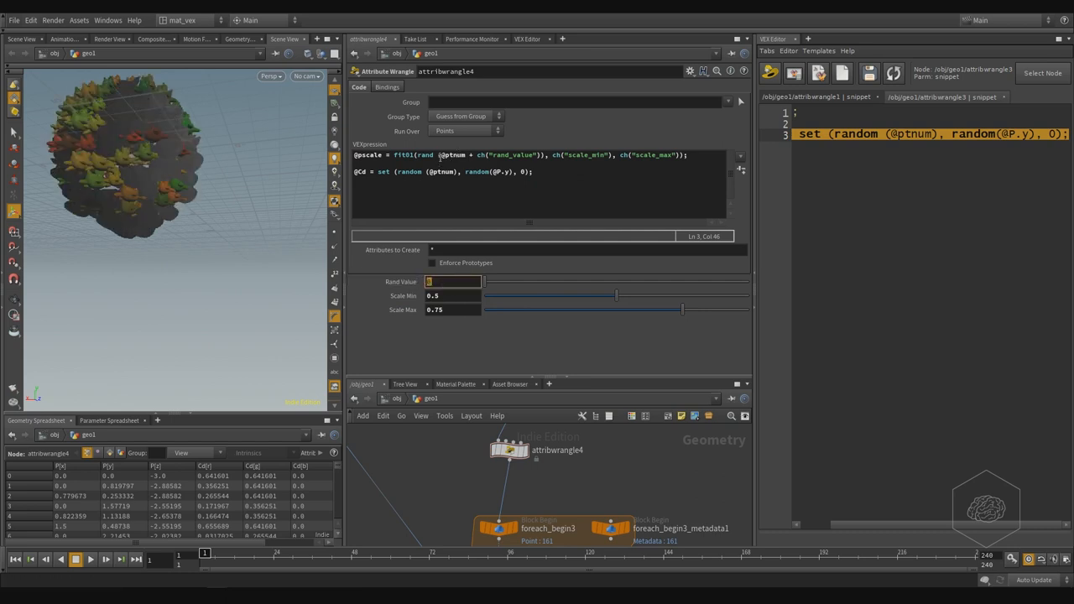
type("200")
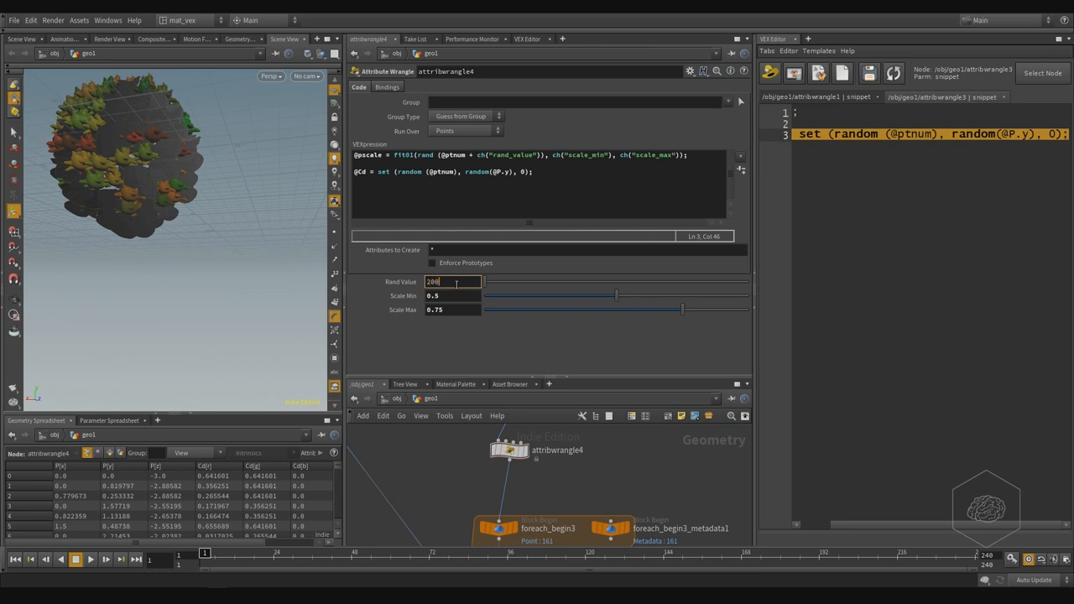
left_click(453, 296)
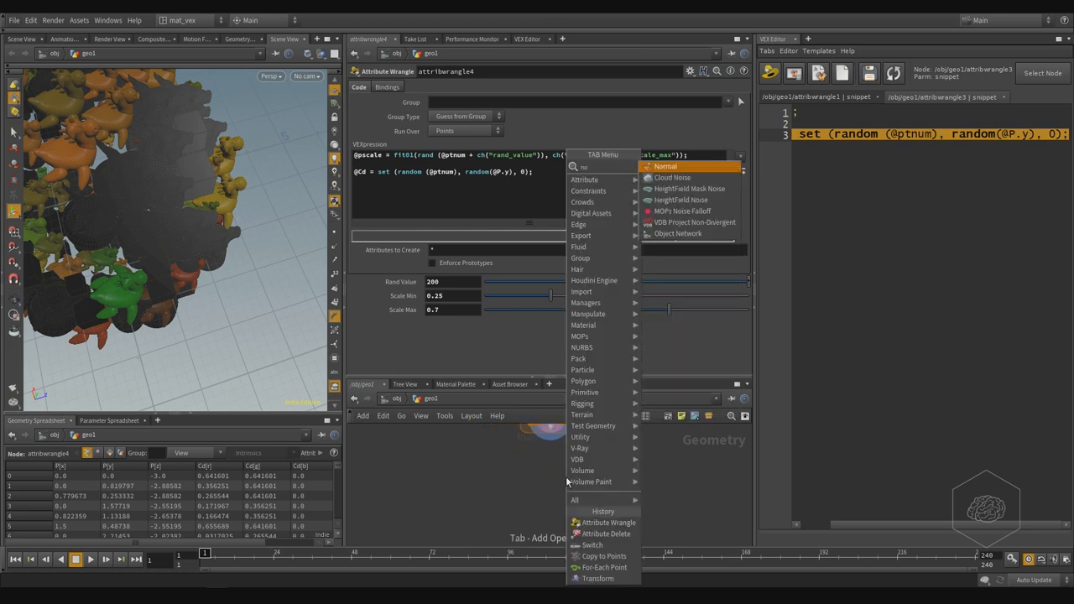
Add a Normal node after the for-each loop and reselect attribwrangle4
left_click(665, 166)
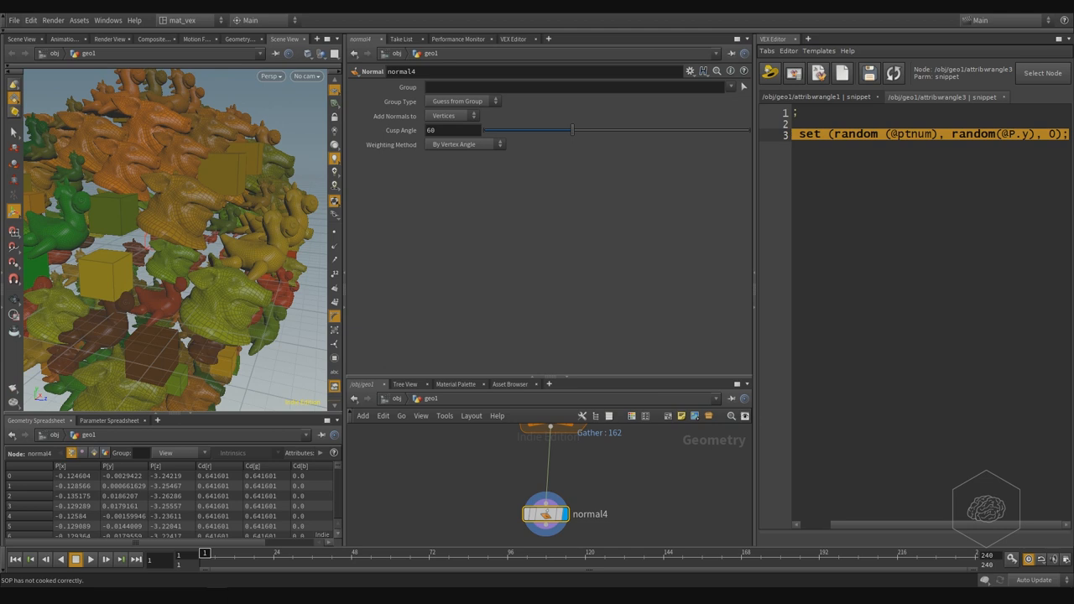
mouse_move(562, 450)
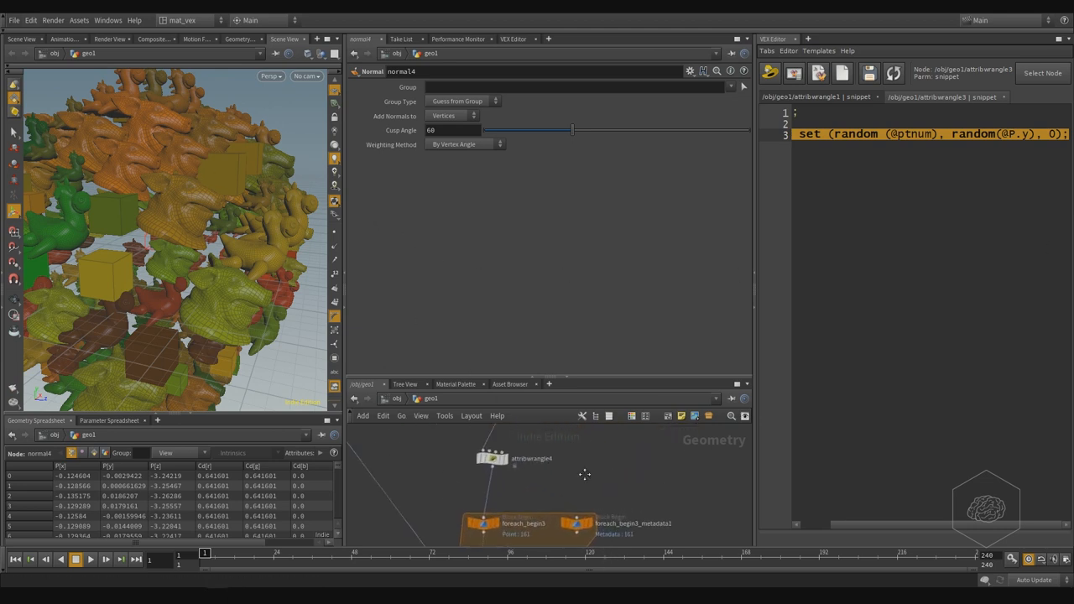
left_click(491, 523)
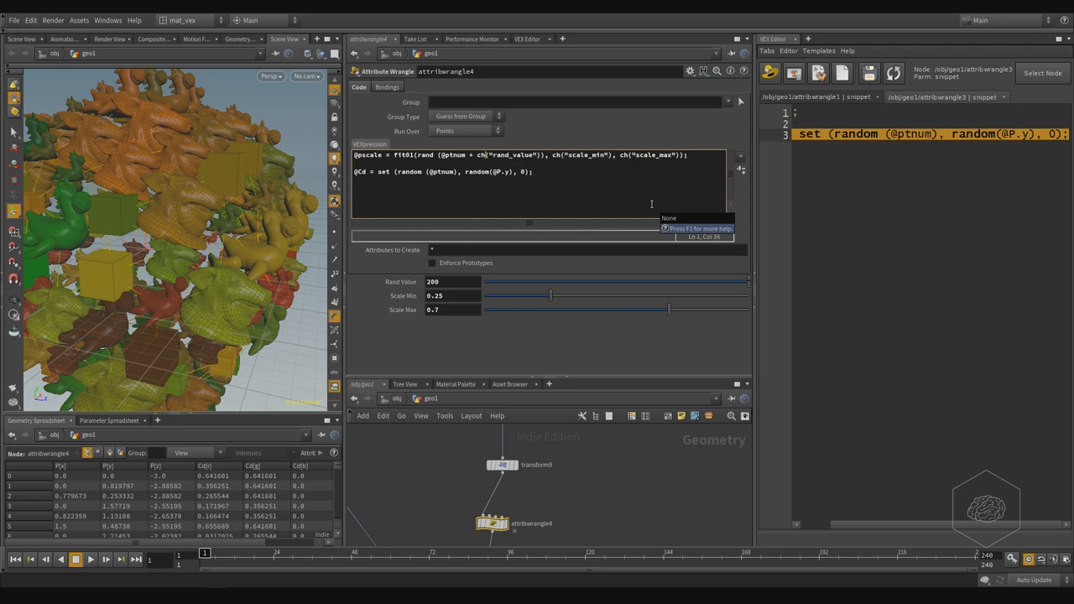
mouse_move(390, 143)
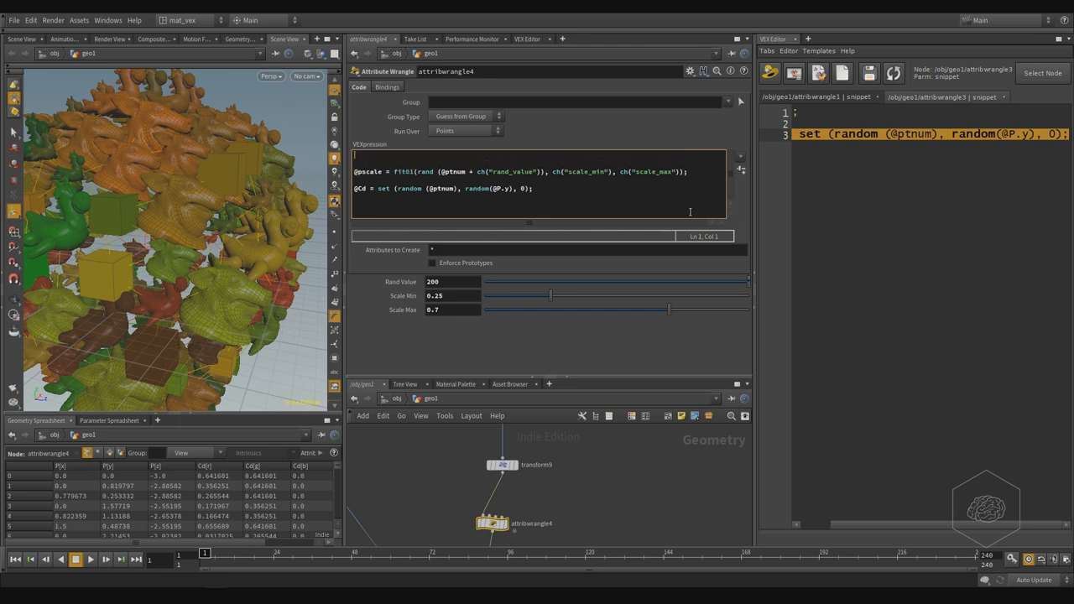
Add '@N=@N;' as the first line of the wrangle's VEXpression
type("@N=@N;")
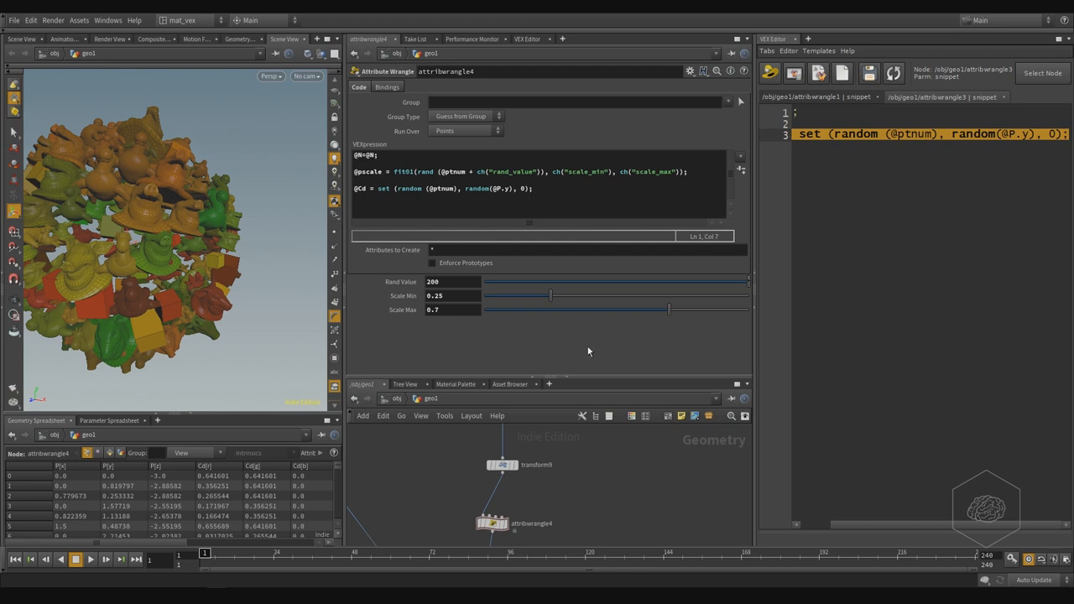
mouse_move(699, 356)
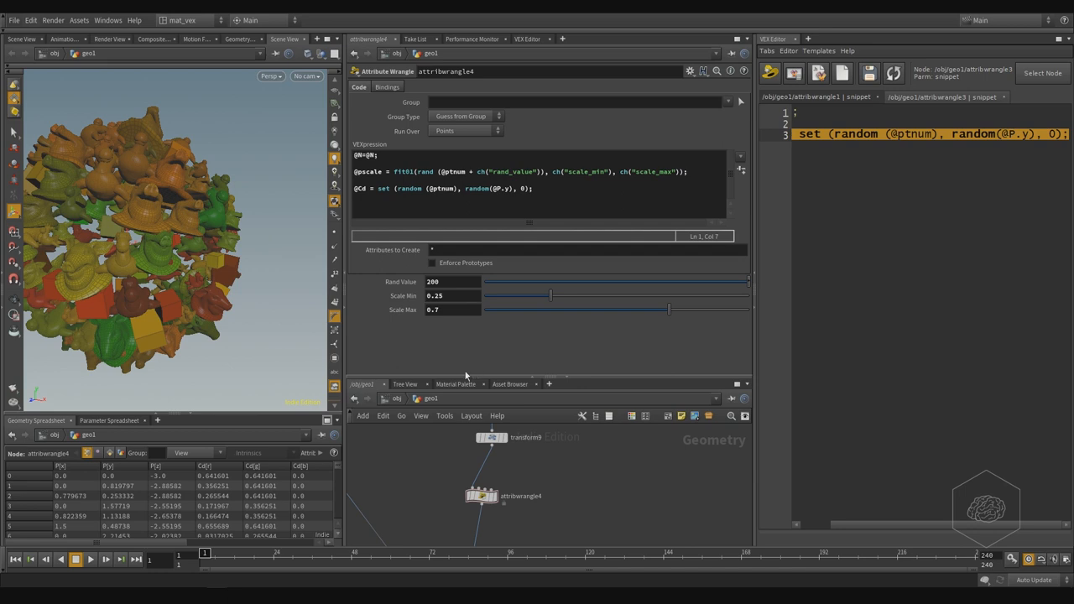
mouse_move(466, 376)
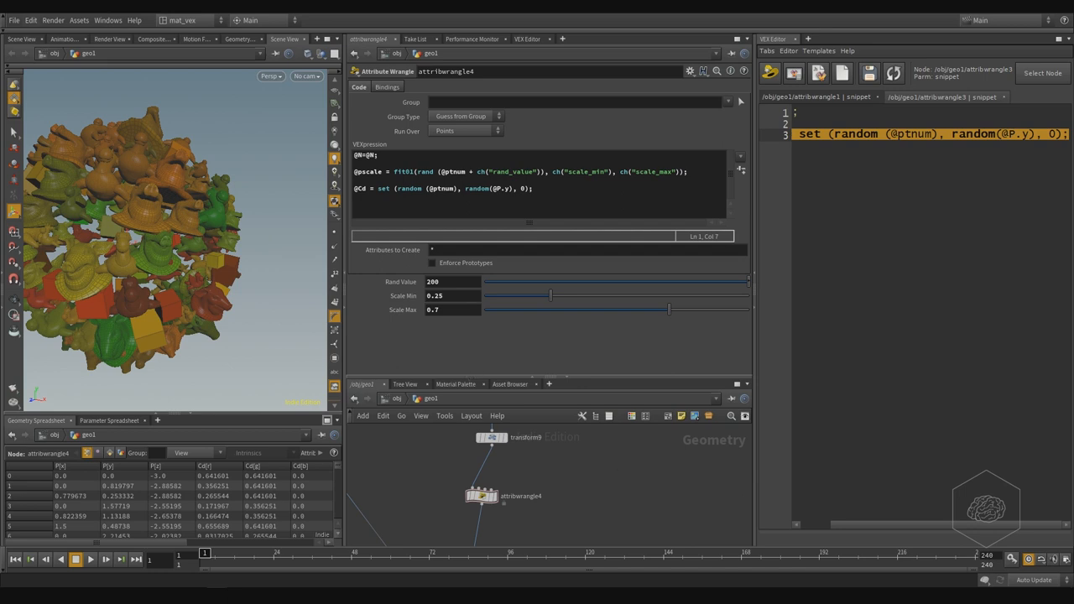